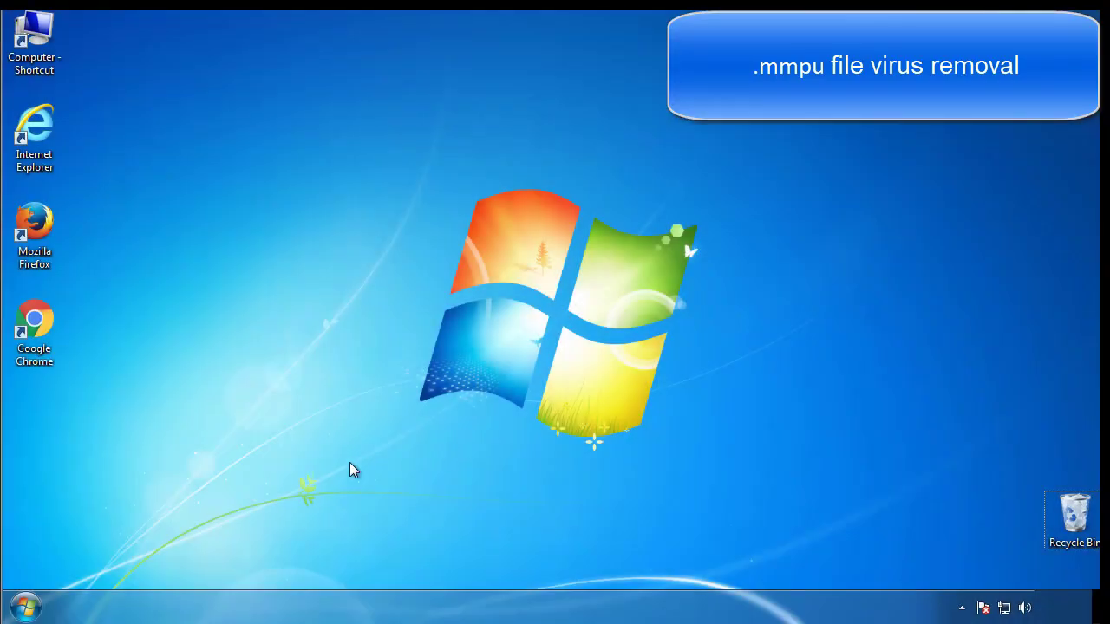
# - Enable Minimal safe boot in msconfig's Boot tab and restart the computer
pyautogui.click(25, 605)
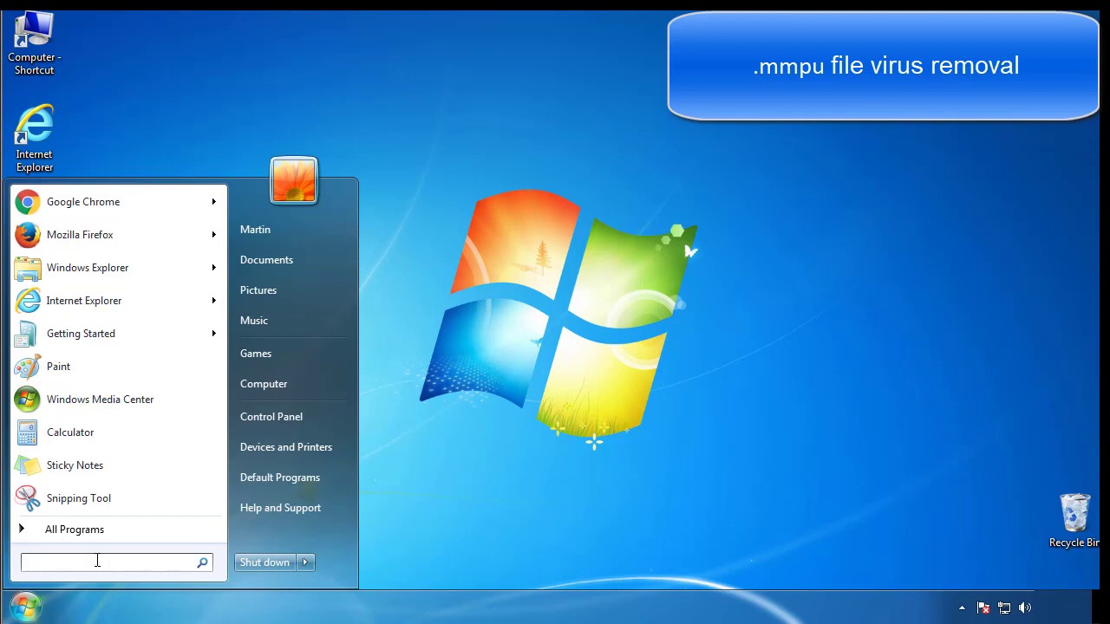
pyautogui.write('mscon')
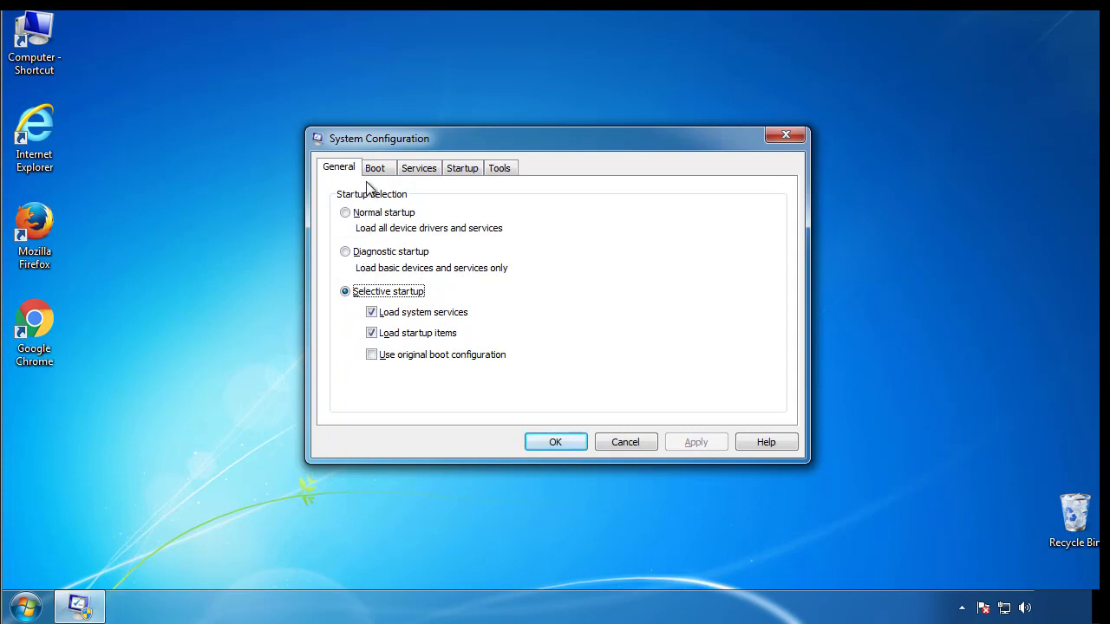
pyautogui.click(375, 168)
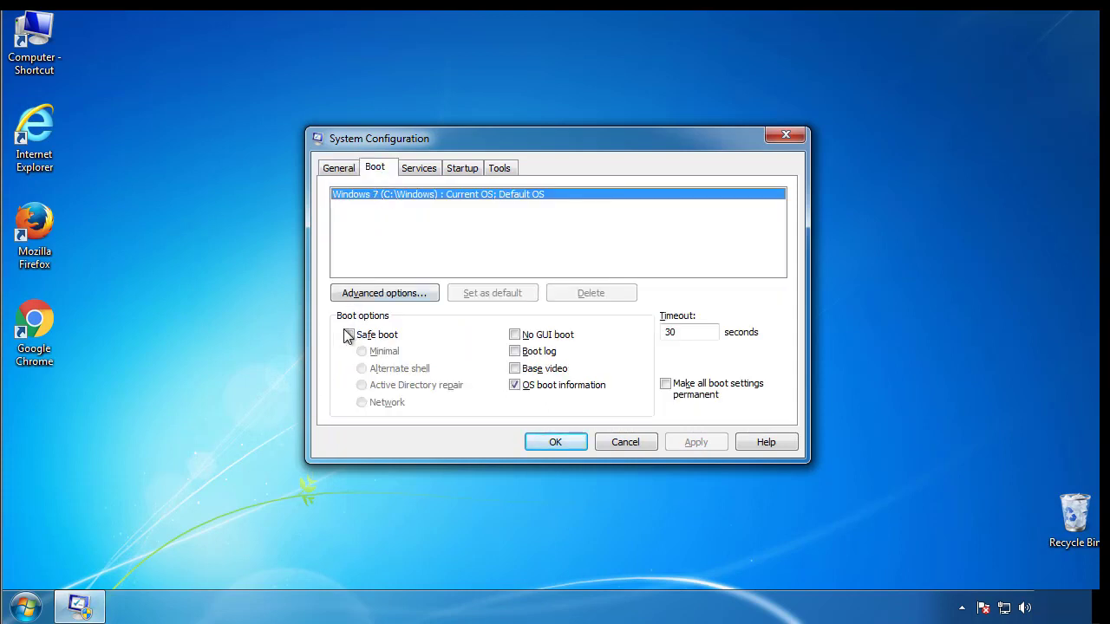
pyautogui.click(349, 334)
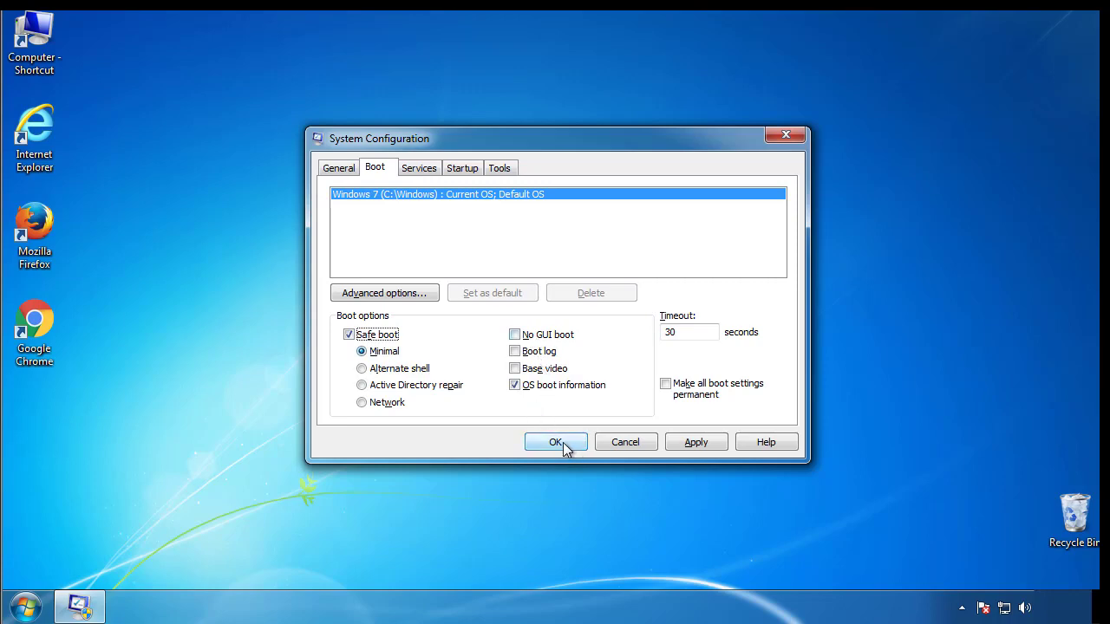
pyautogui.click(555, 443)
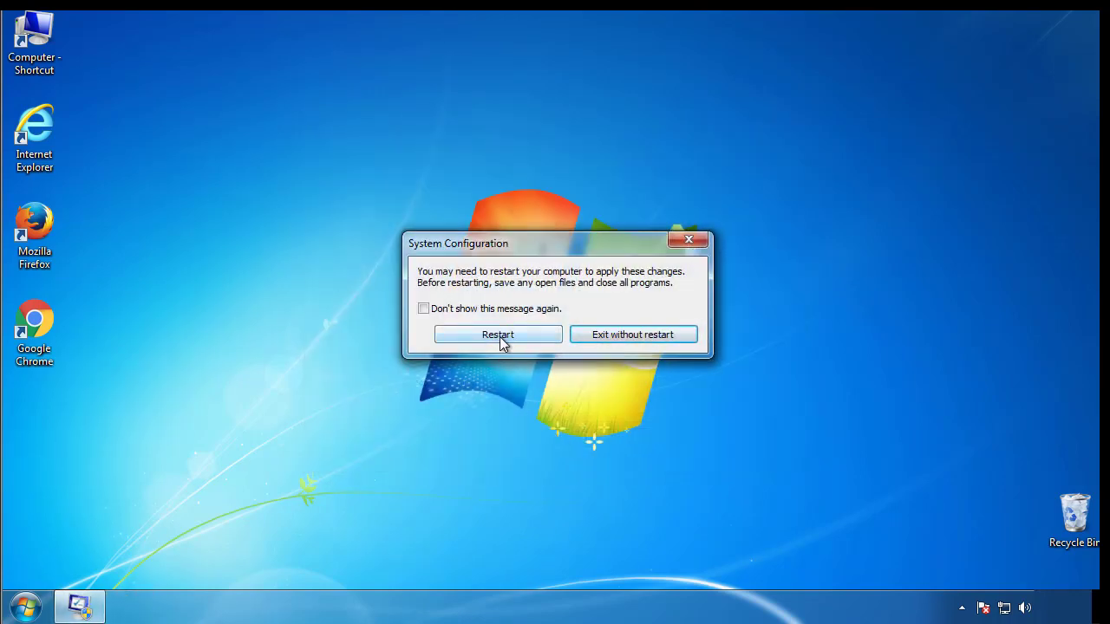
pyautogui.click(498, 335)
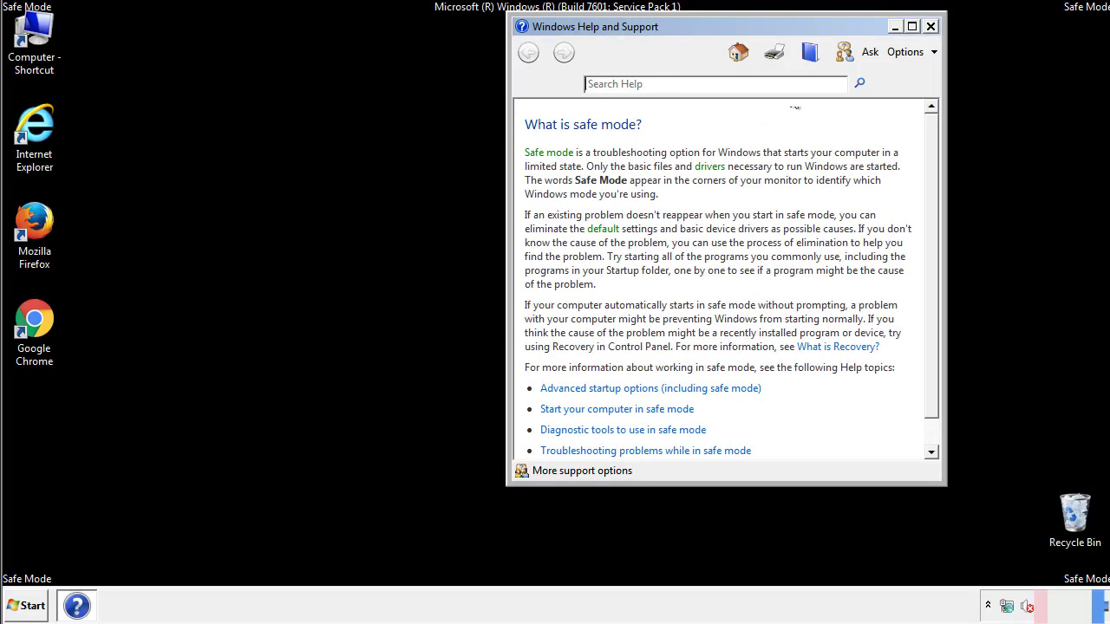
# - Close Help and Support, view Folder Options' View tab, then close Control Panel
pyautogui.click(931, 26)
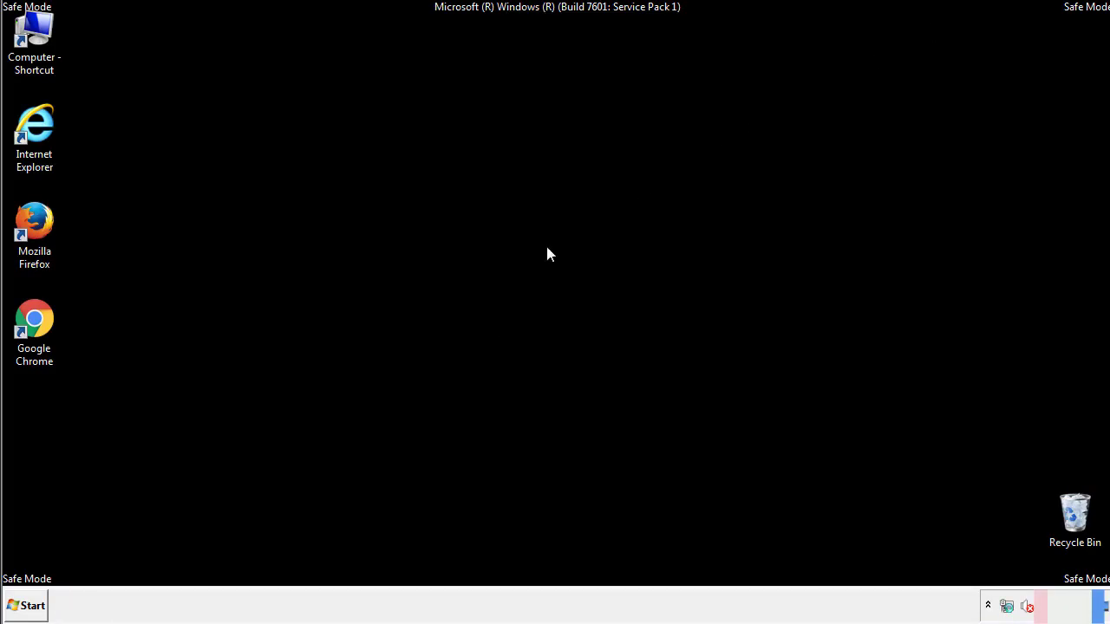
pyautogui.click(25, 606)
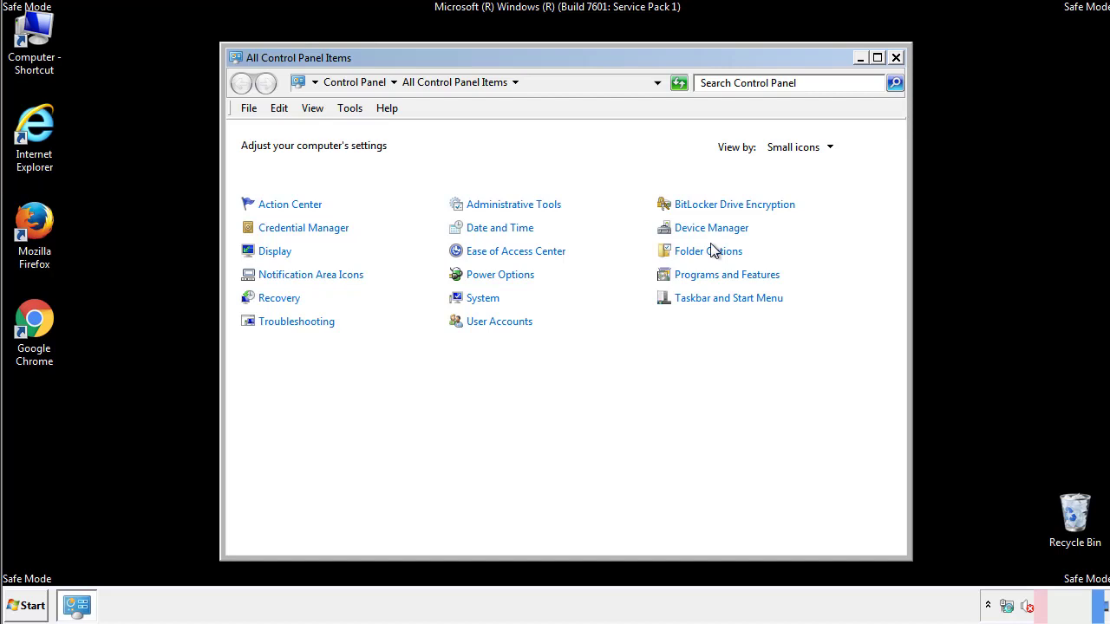
pyautogui.click(708, 251)
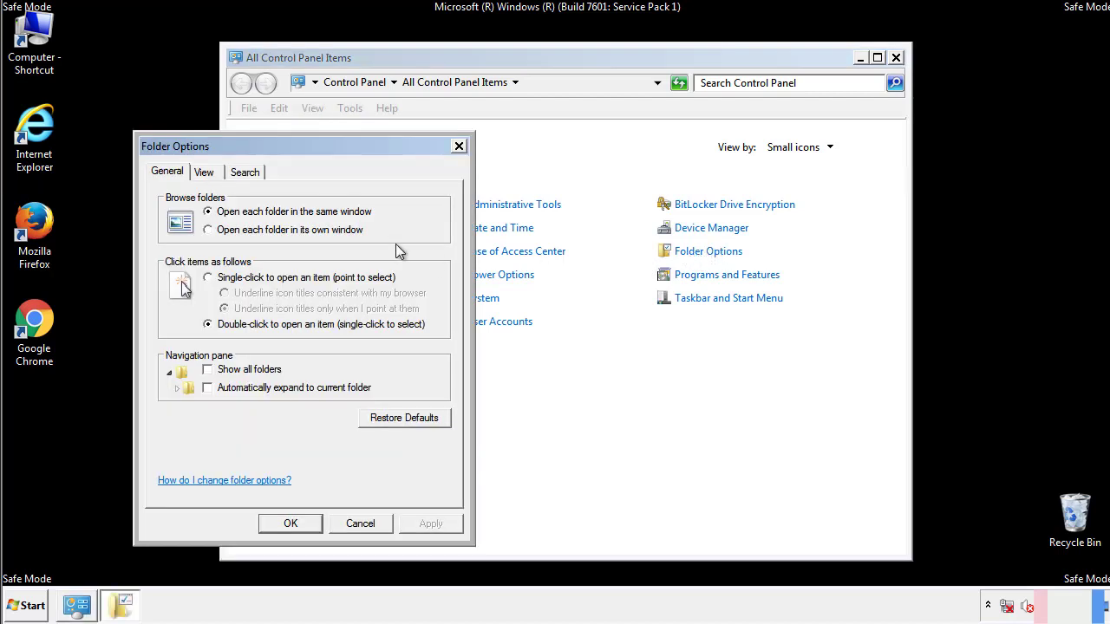
pyautogui.click(204, 172)
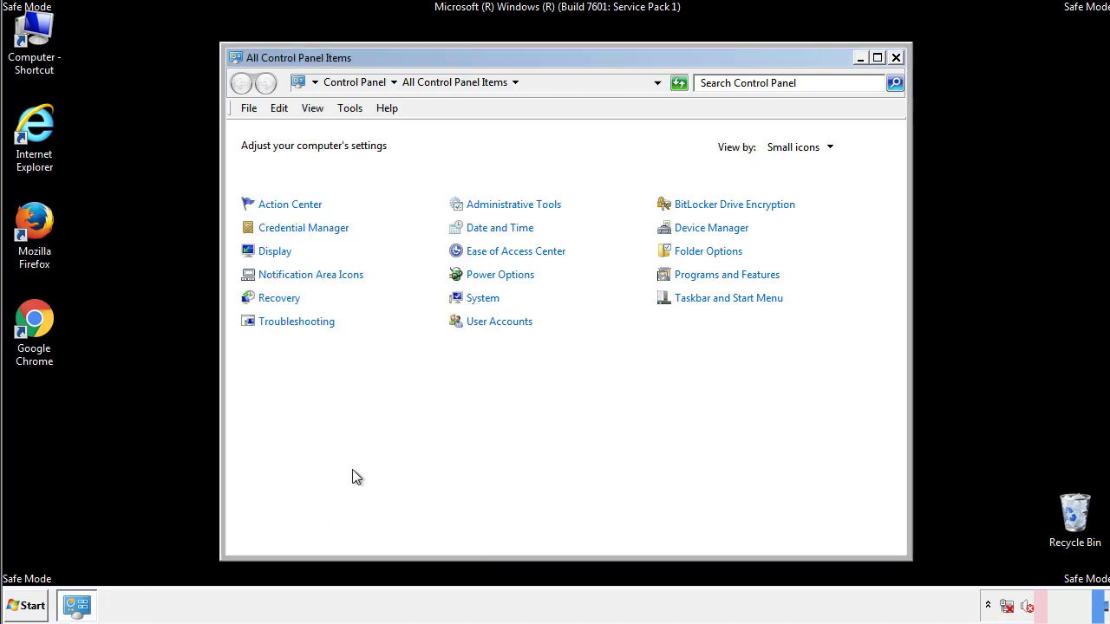
pyautogui.click(896, 58)
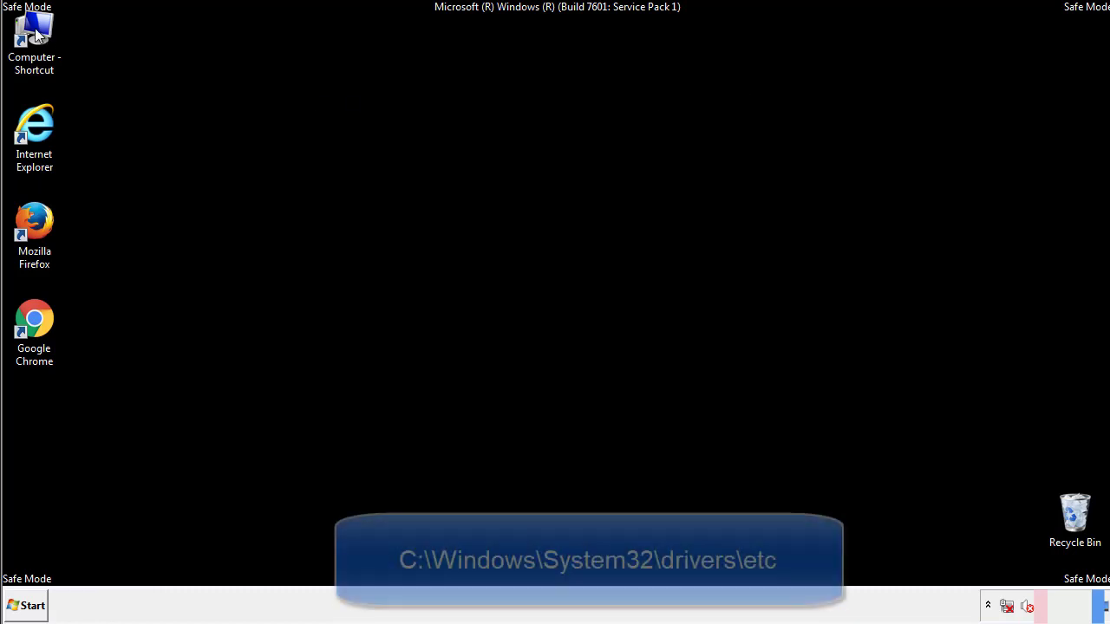
# - Navigate to C:\Windows\System32\drivers\etc and open the hosts file
pyautogui.doubleClick(34, 34)
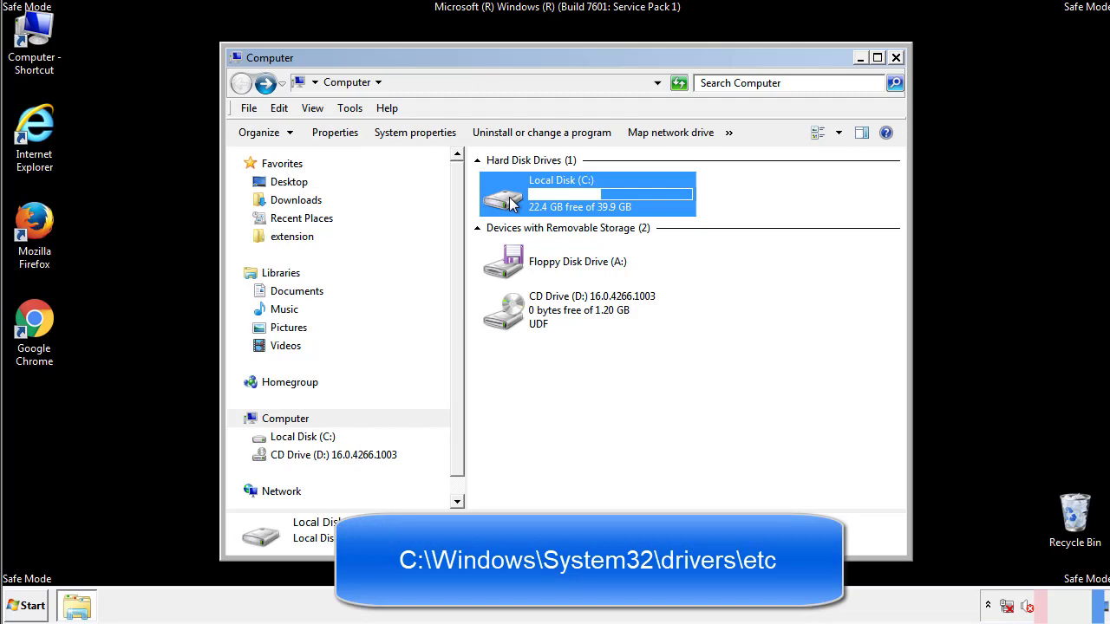
pyautogui.doubleClick(587, 194)
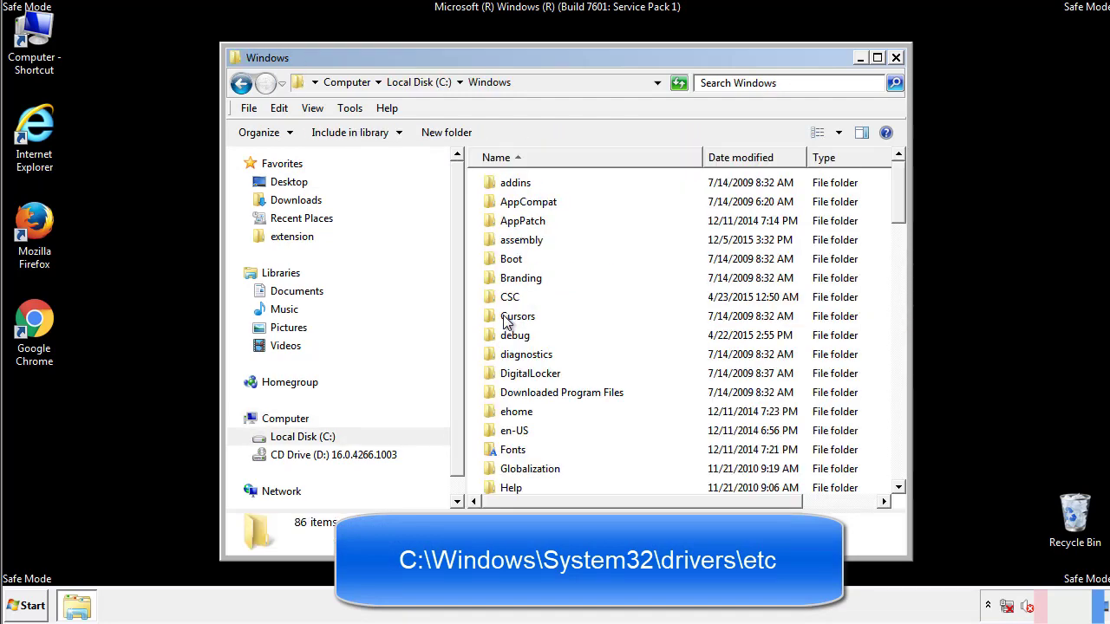
pyautogui.scroll(-3)
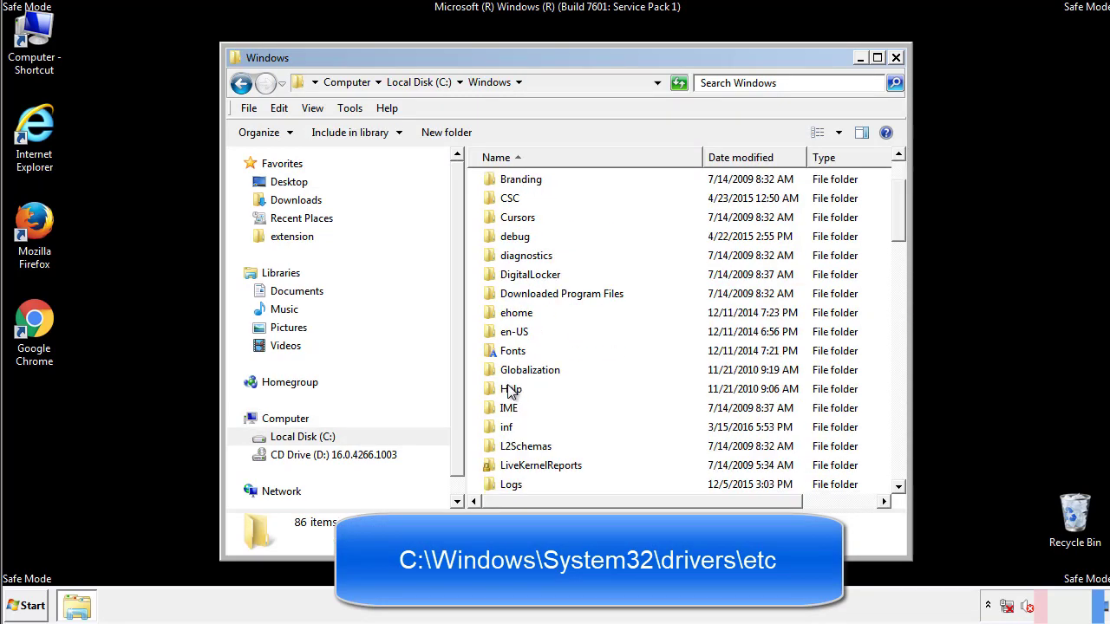
pyautogui.scroll(-3)
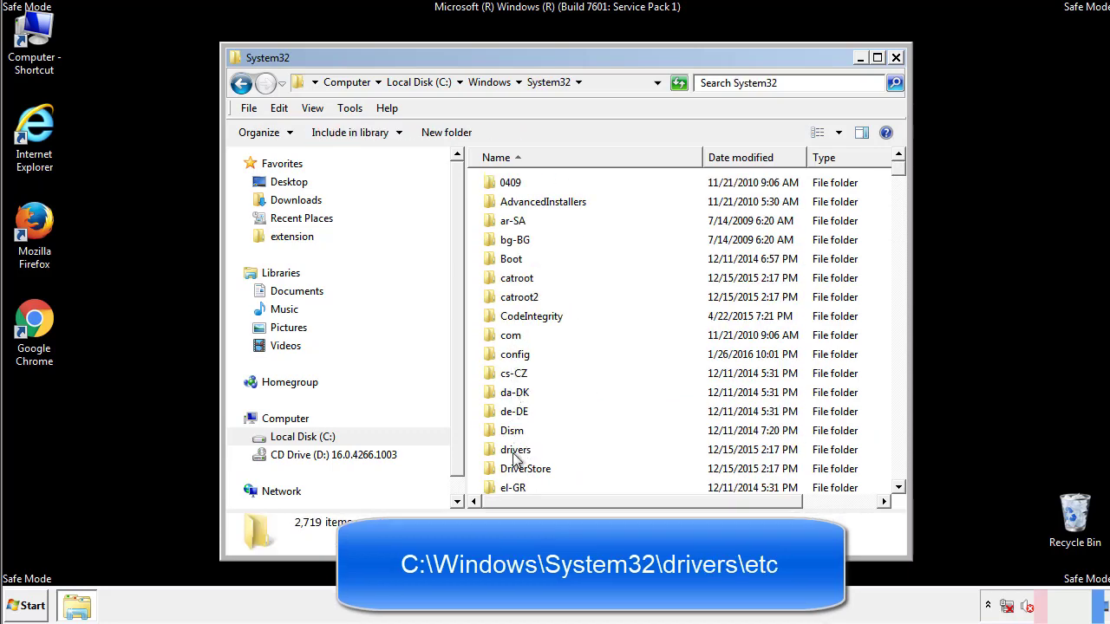
pyautogui.doubleClick(516, 449)
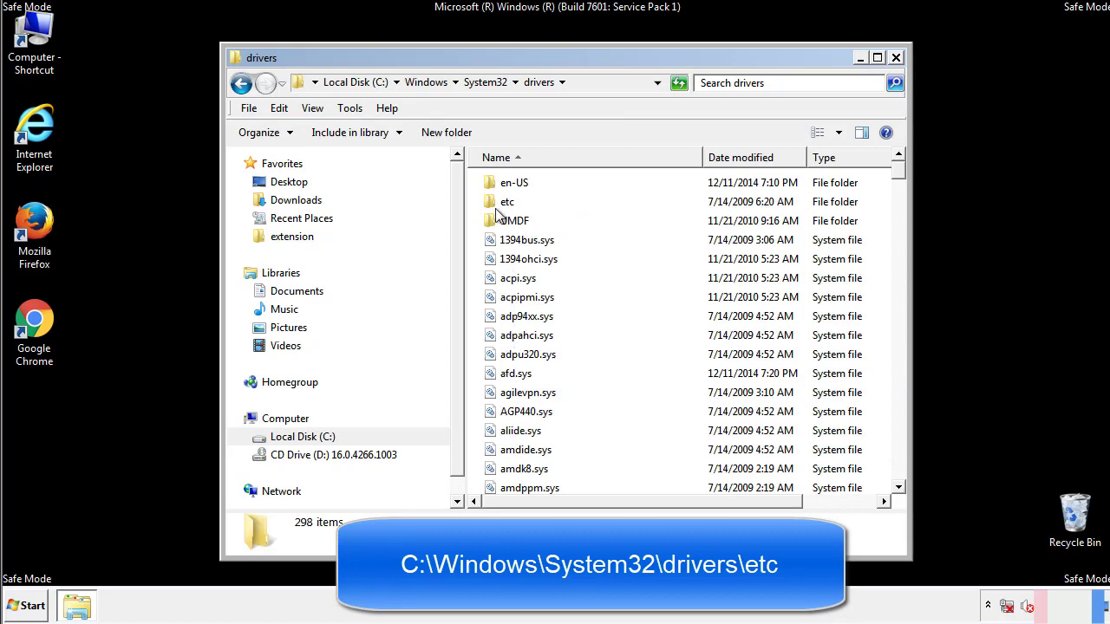
pyautogui.doubleClick(508, 201)
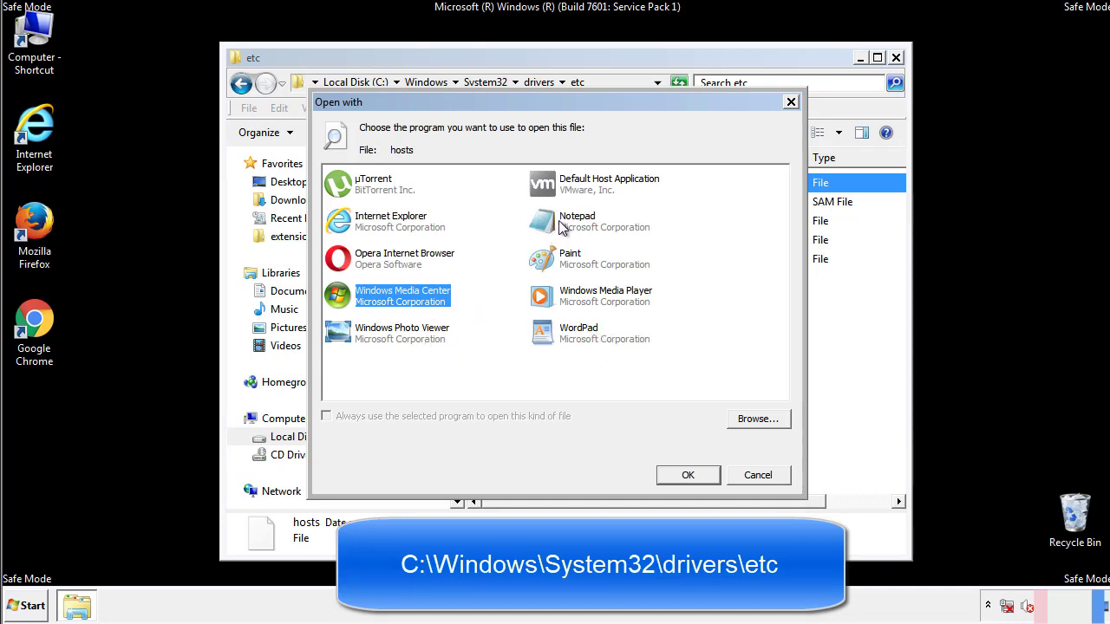
# - Open hosts in Notepad, delete the four bottom host entries, and close both windows
pyautogui.click(687, 474)
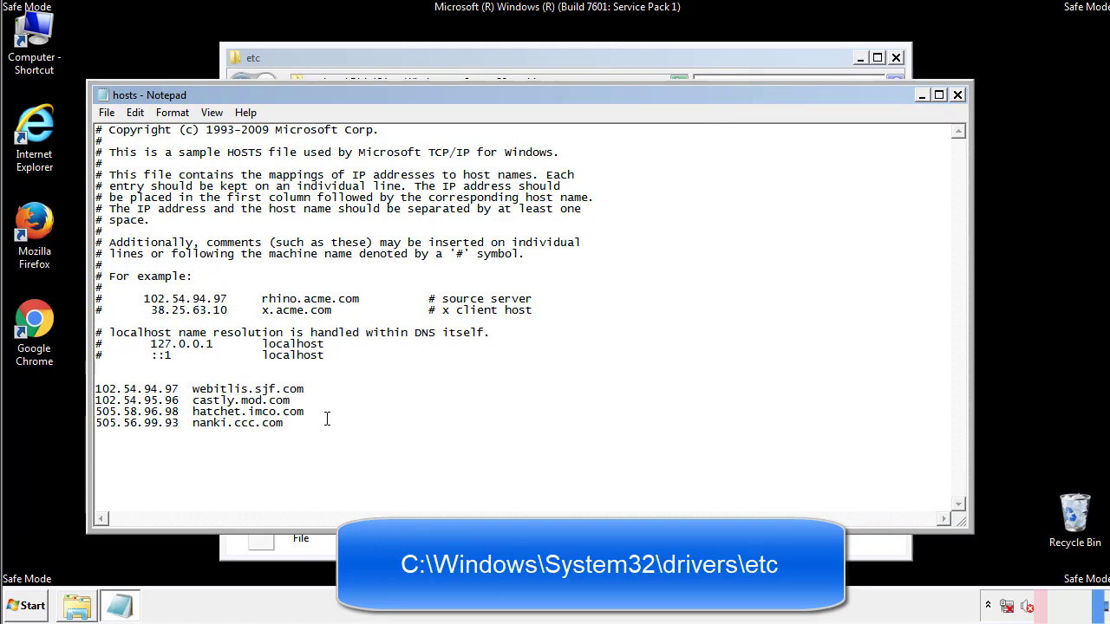
pyautogui.moveTo(97, 388); pyautogui.dragTo(282, 423)
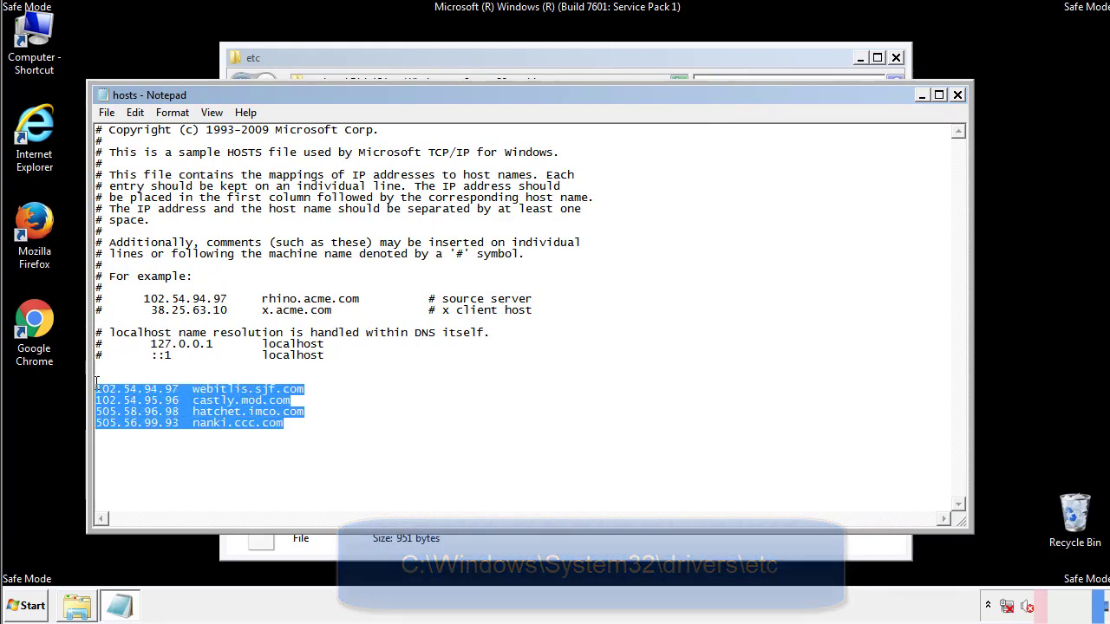
pyautogui.press('Delete')
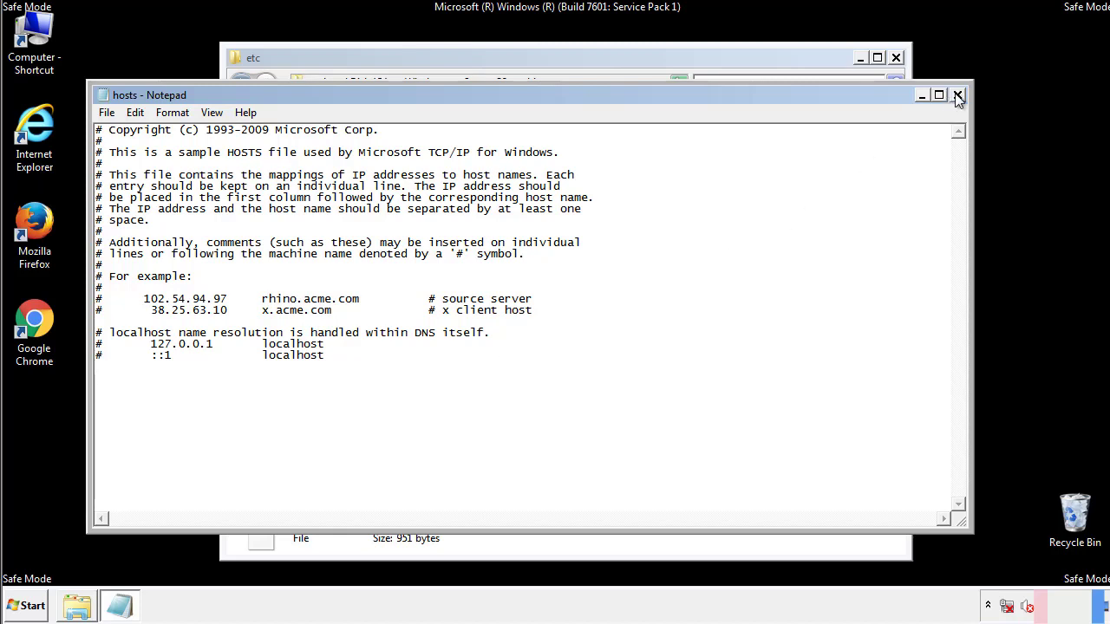
pyautogui.click(957, 94)
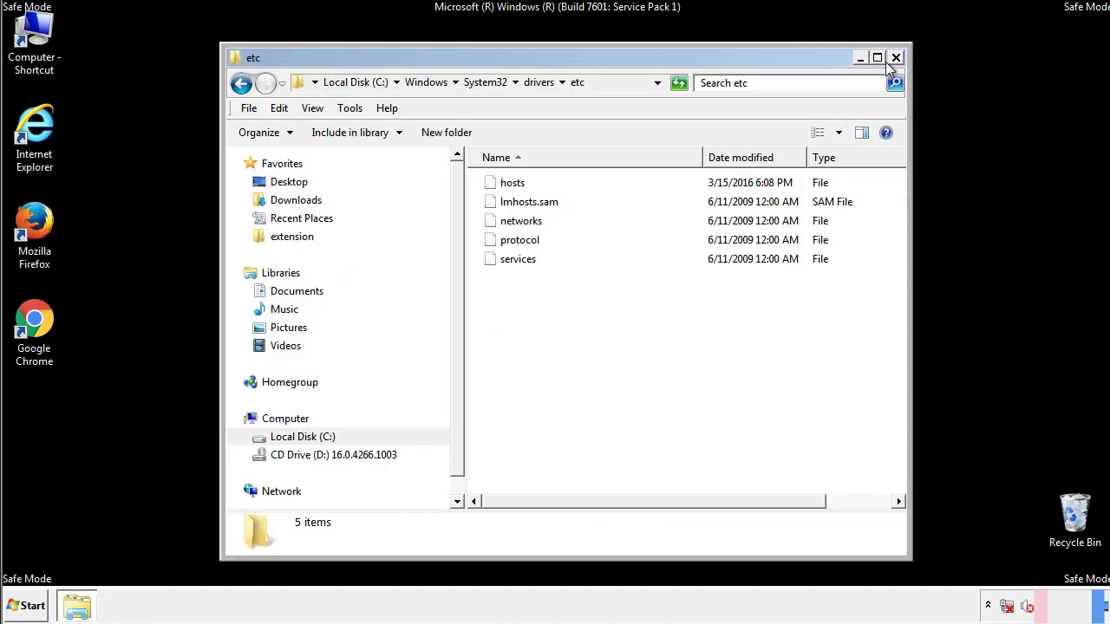
pyautogui.click(896, 57)
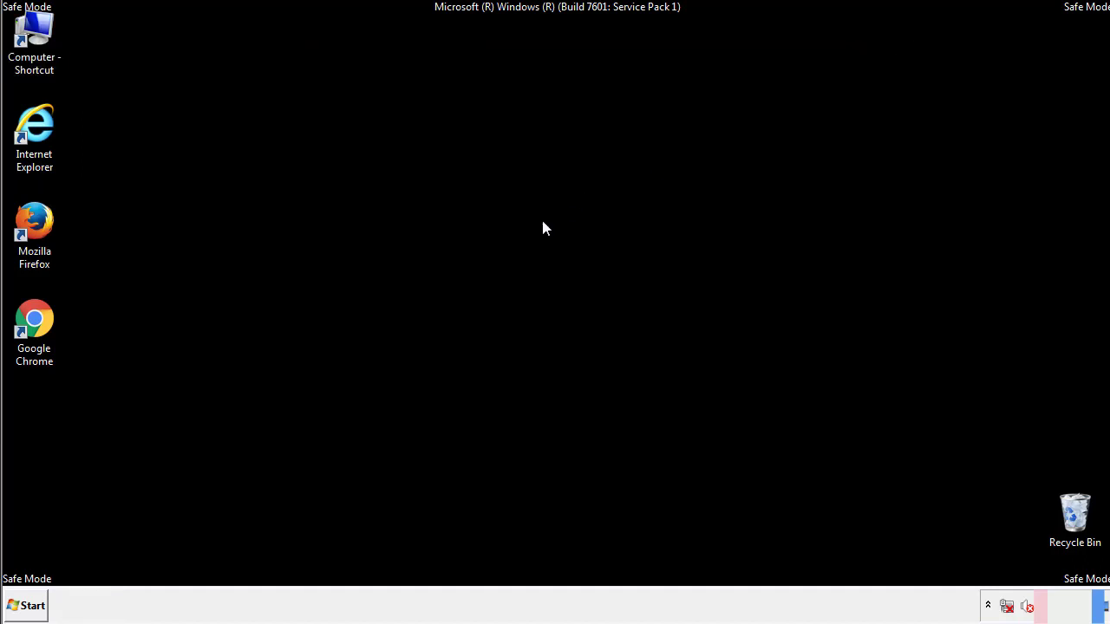
# - Open the Startup folder from All Programs in the Start menu
pyautogui.click(25, 605)
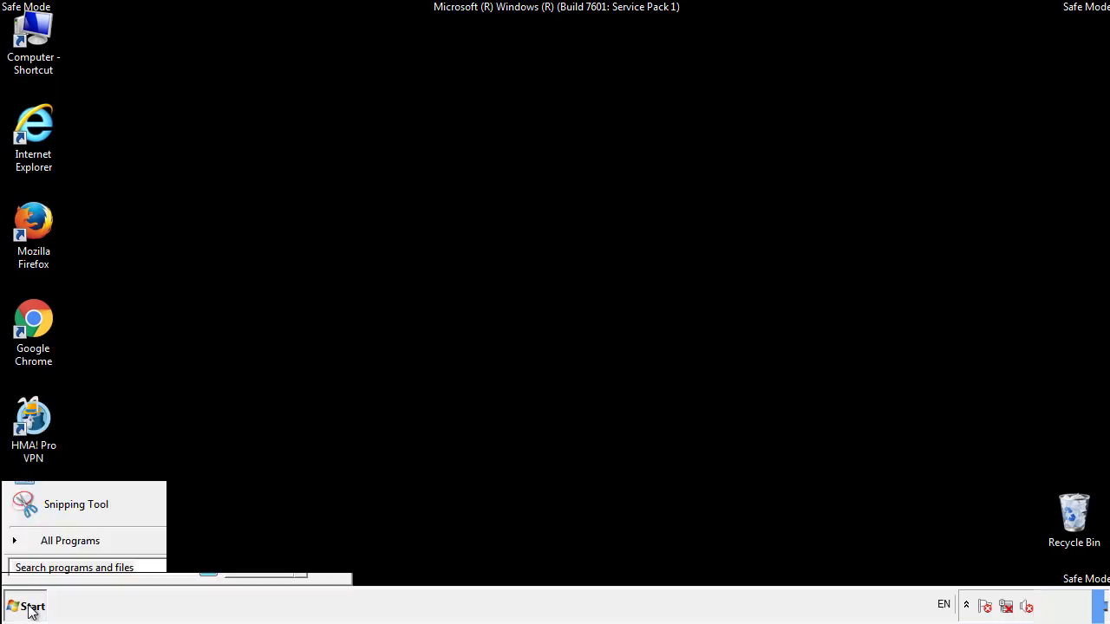
pyautogui.click(70, 540)
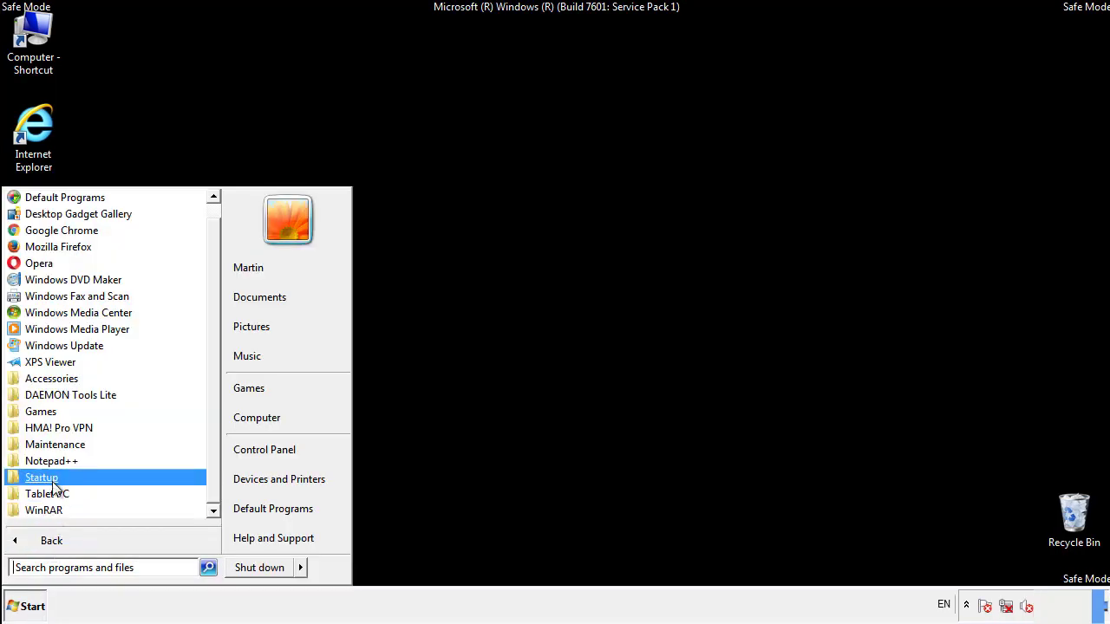
pyautogui.rightClick(41, 477)
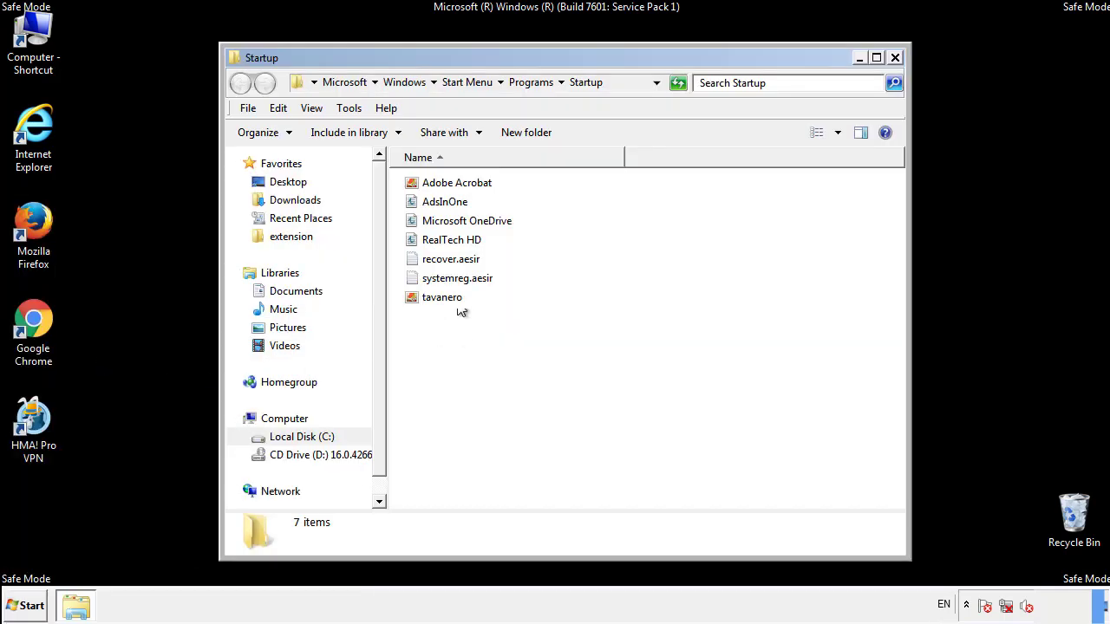
# - Delete AdsInOne, recover.aesir, systemreg.aesir and tavanero from Startup, then close the window
pyautogui.click(445, 201)
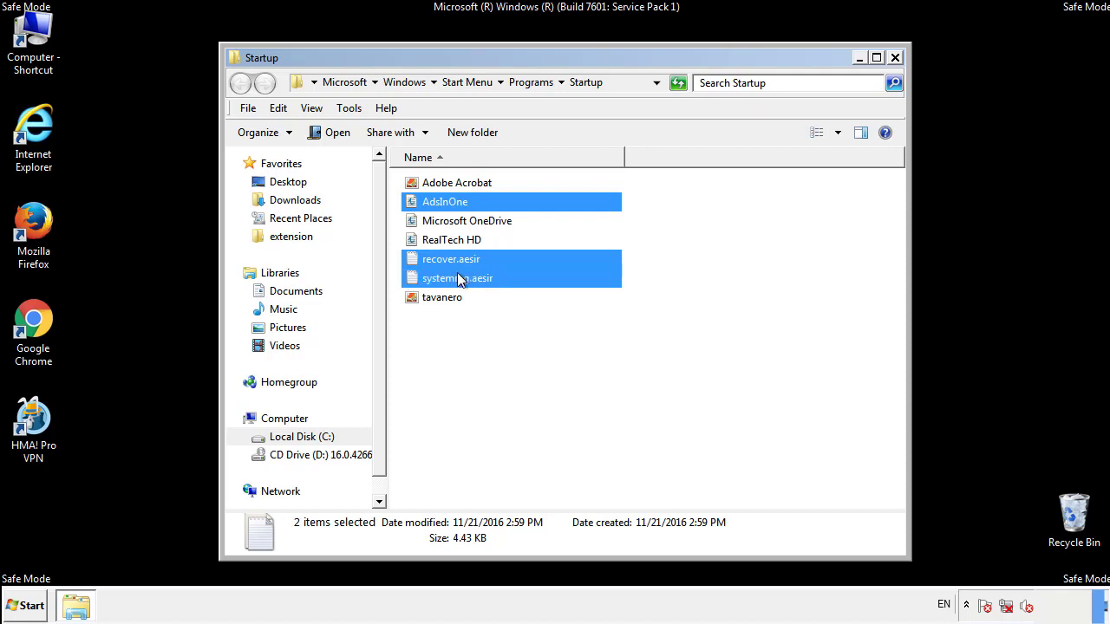
pyautogui.rightClick(442, 297)
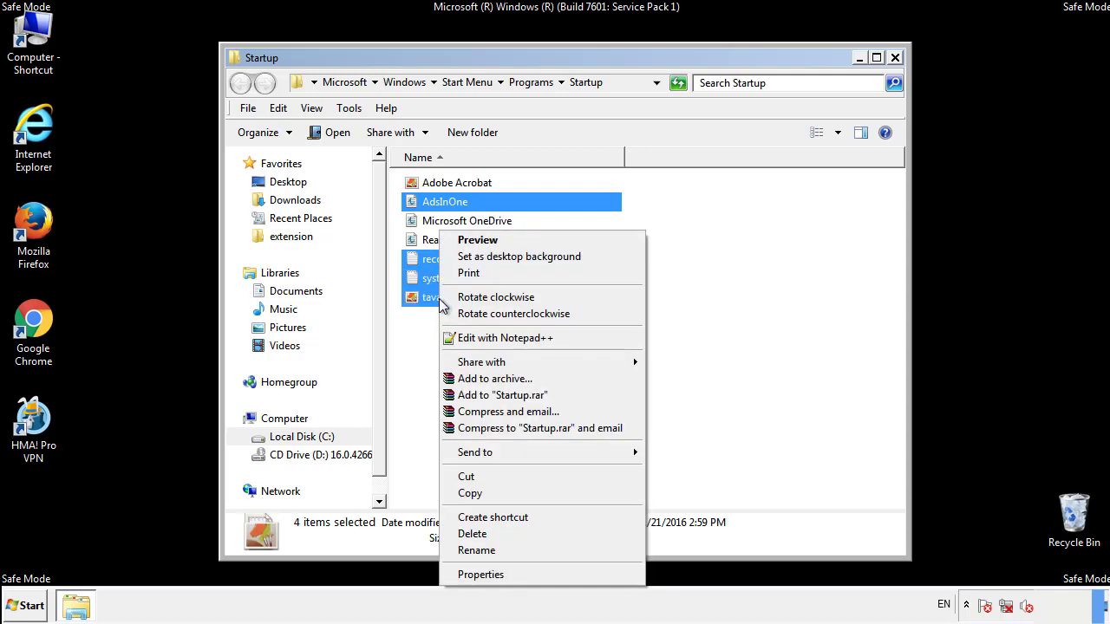
pyautogui.click(472, 534)
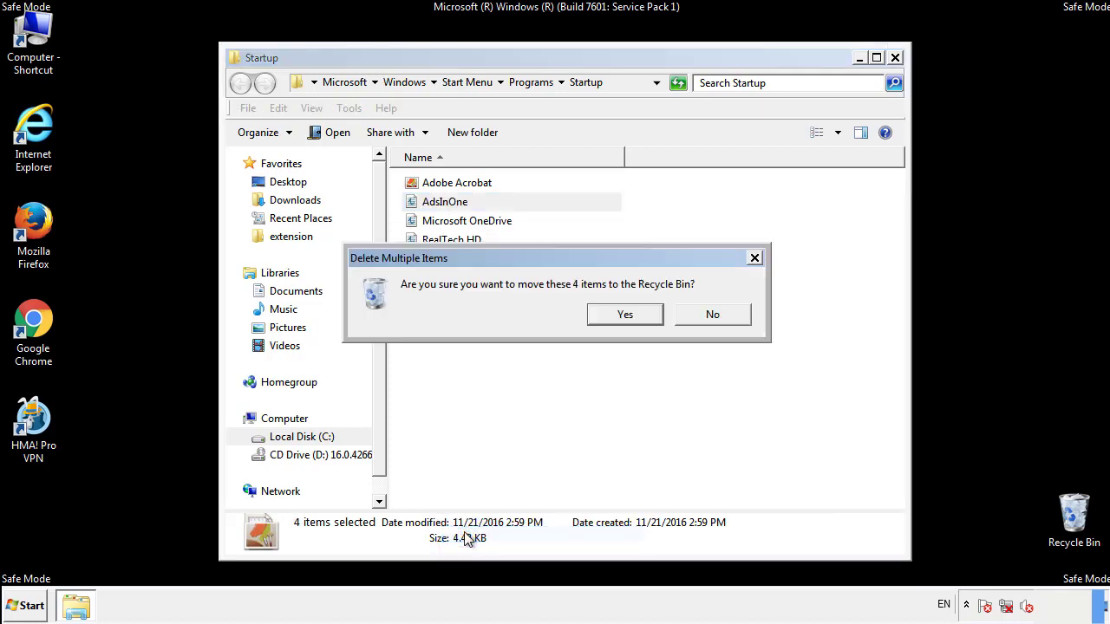
pyautogui.click(624, 314)
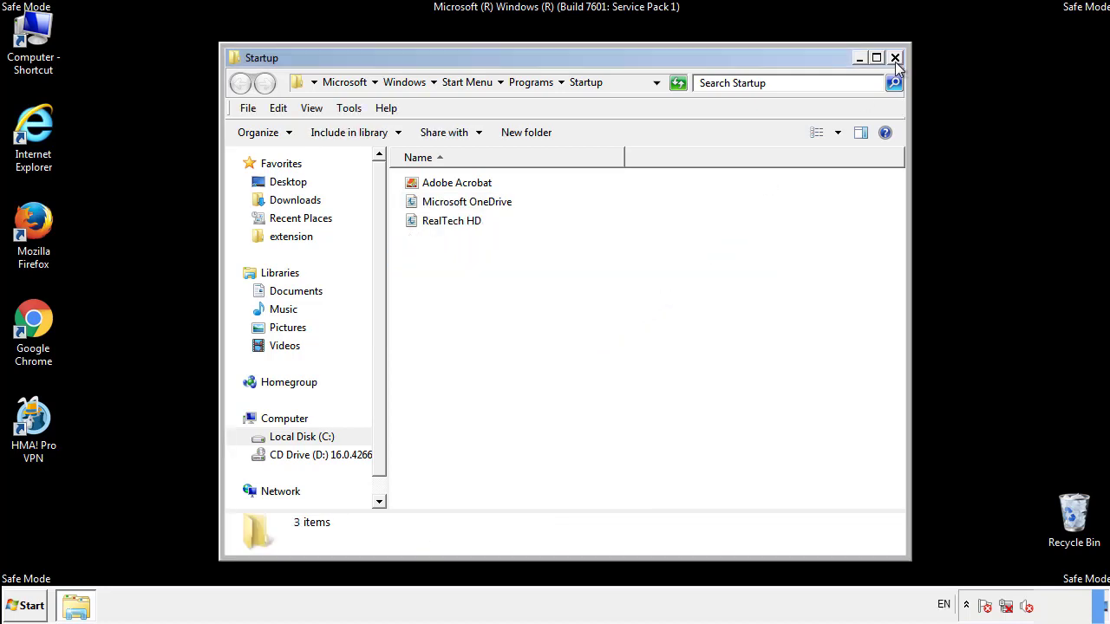
pyautogui.click(895, 57)
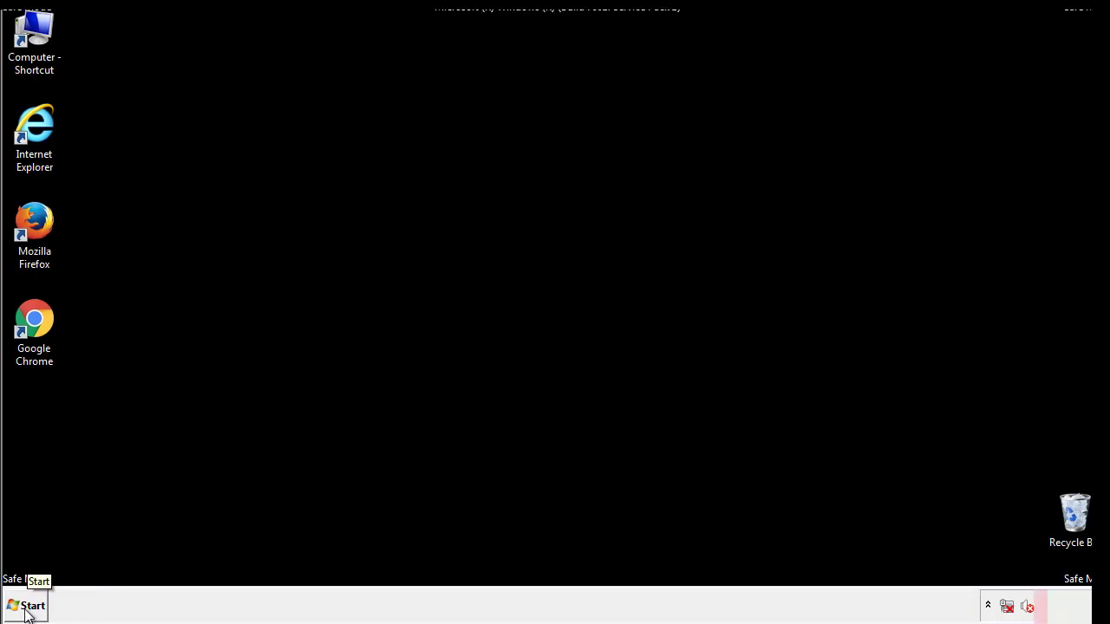
# - Launch regedit and expand HKLM\SOFTWARE\Microsoft\Windows\CurrentVersion down to its Run key
pyautogui.click(27, 605)
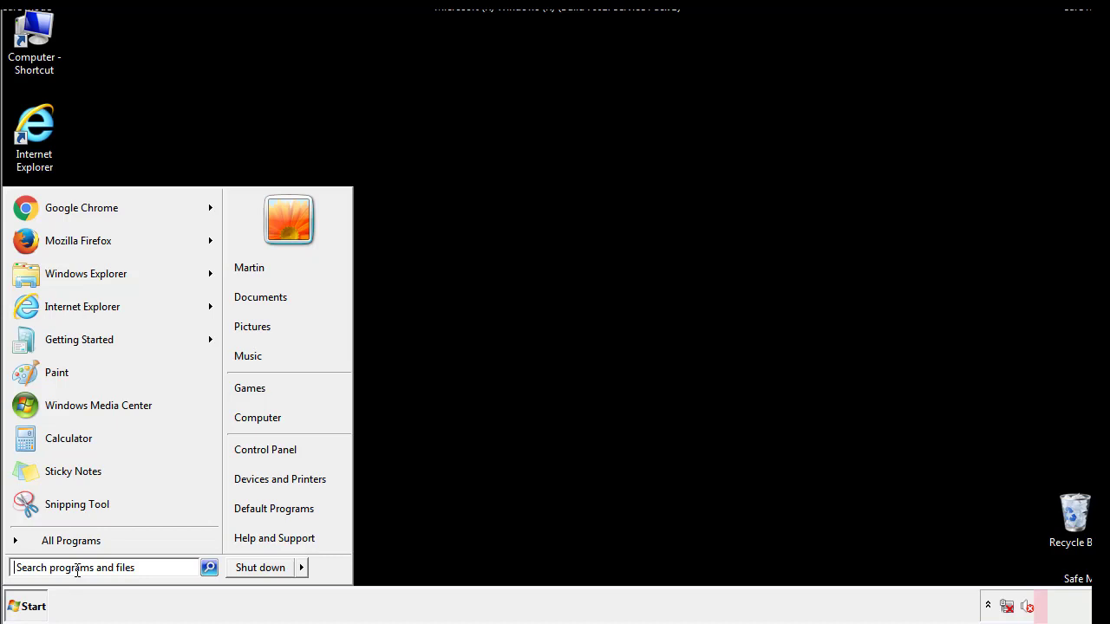
pyautogui.write('reged')
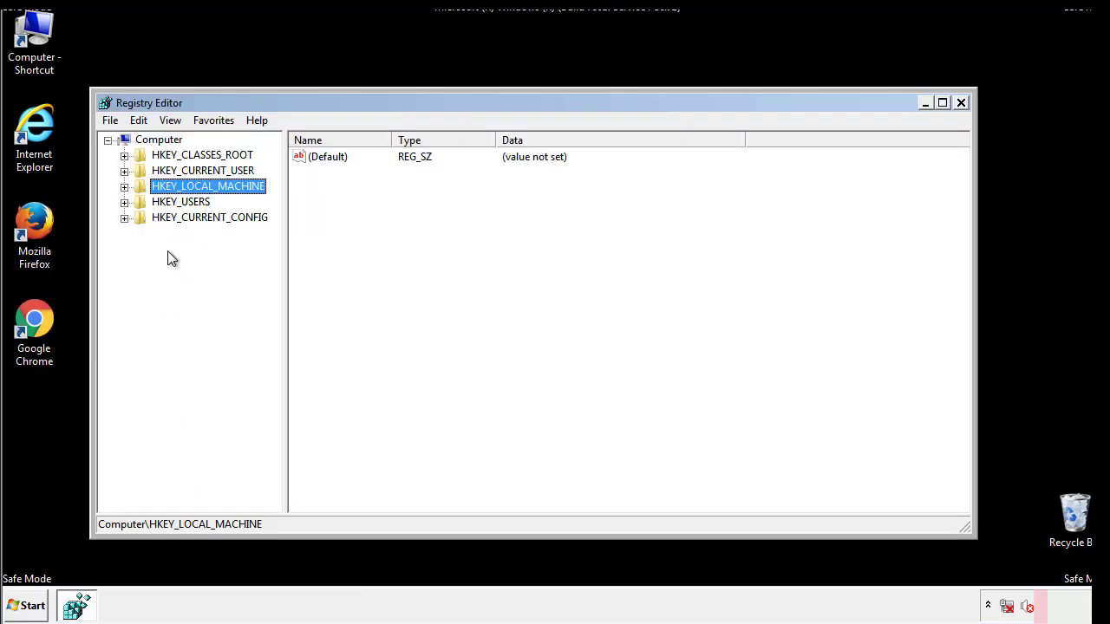
pyautogui.click(124, 186)
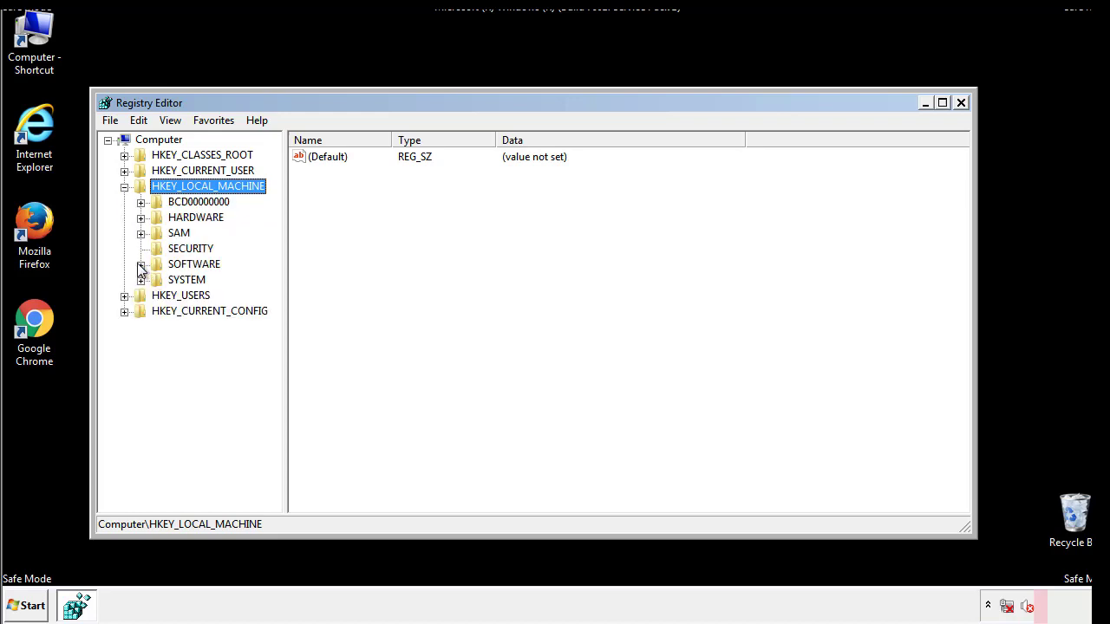
pyautogui.click(141, 265)
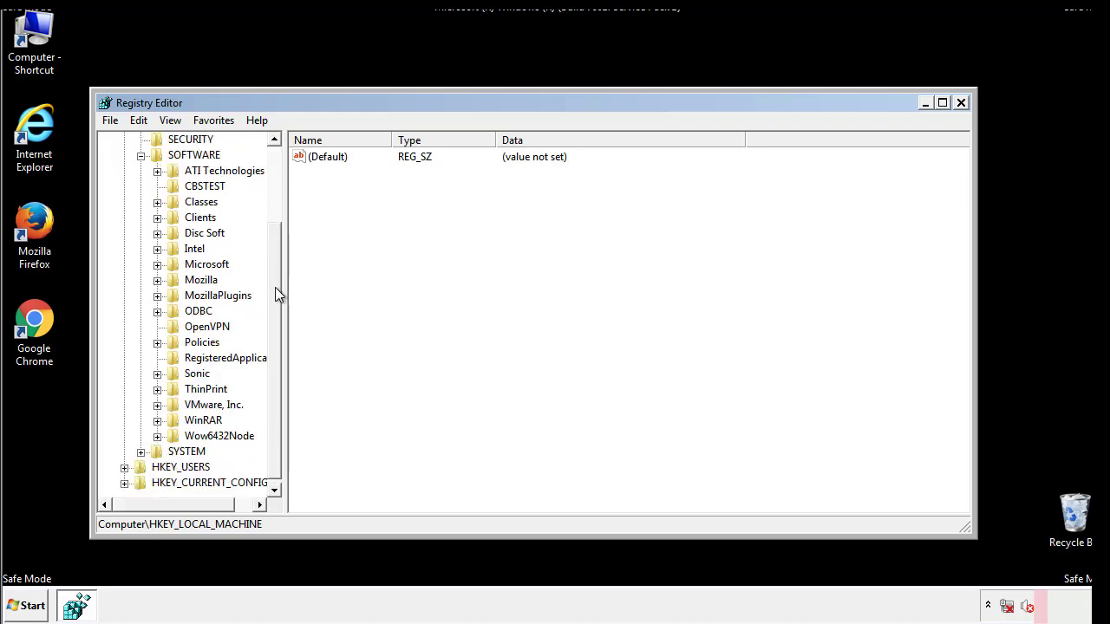
pyautogui.moveTo(159, 265)
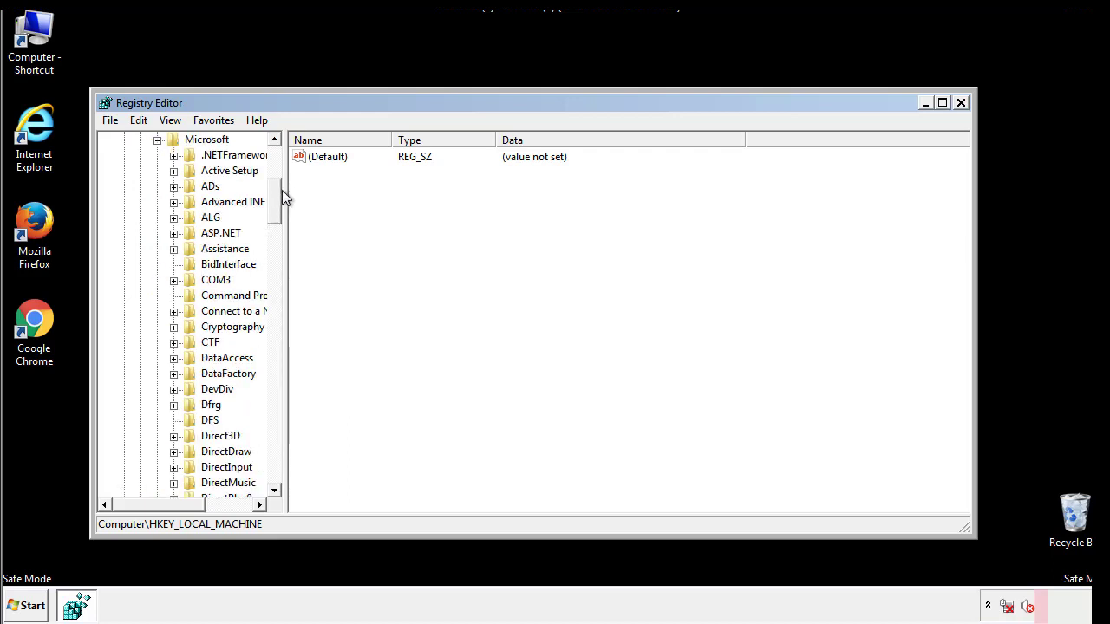
pyautogui.scroll(-3)
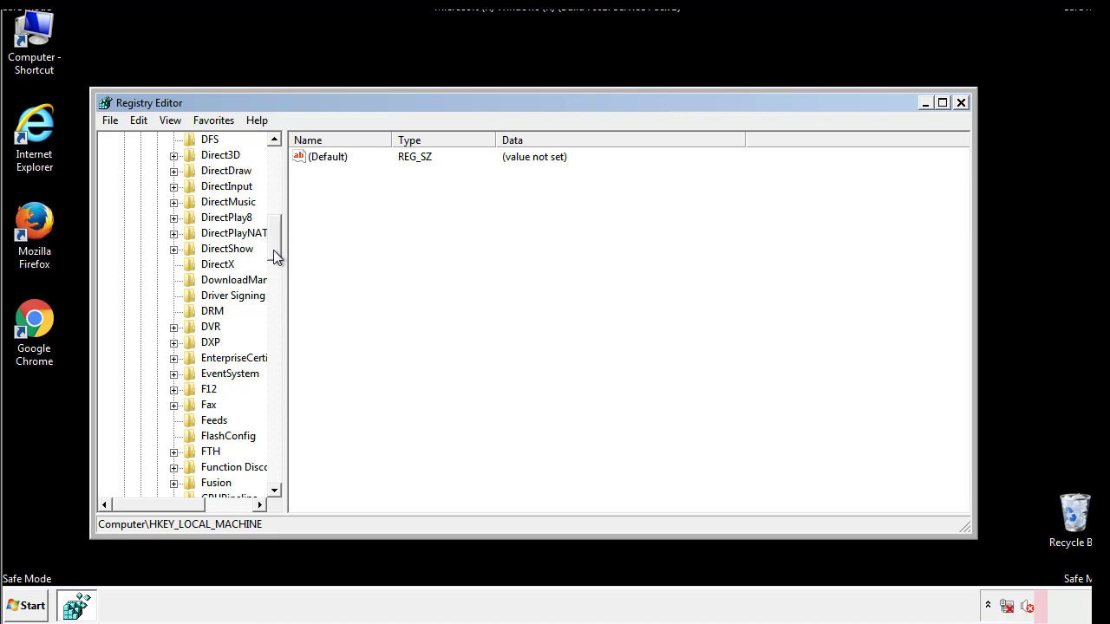
pyautogui.scroll(-3)
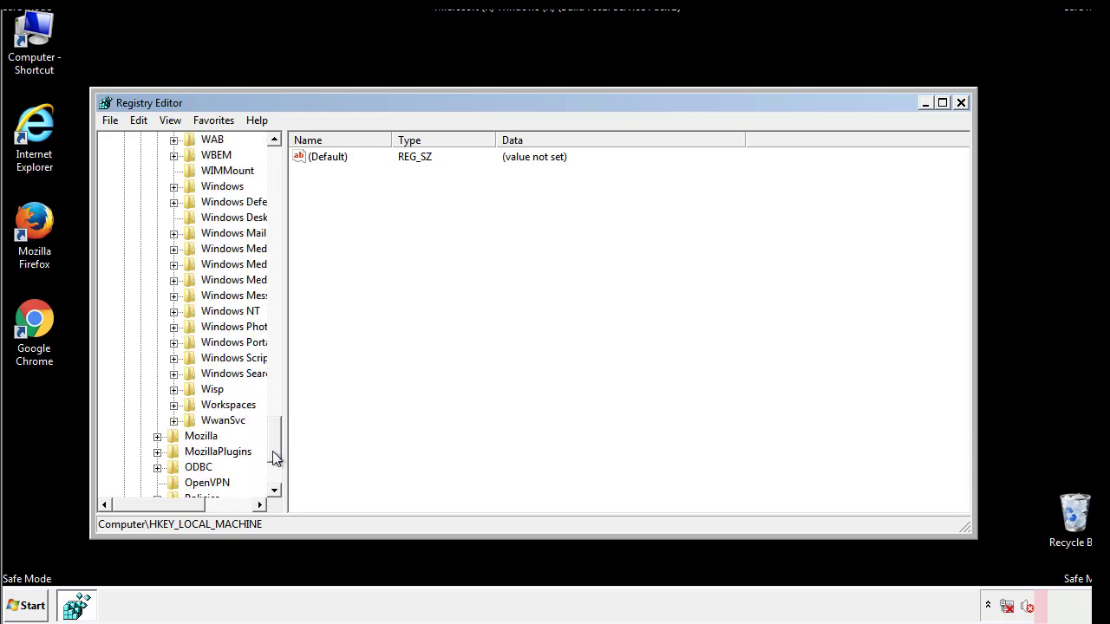
pyautogui.click(173, 264)
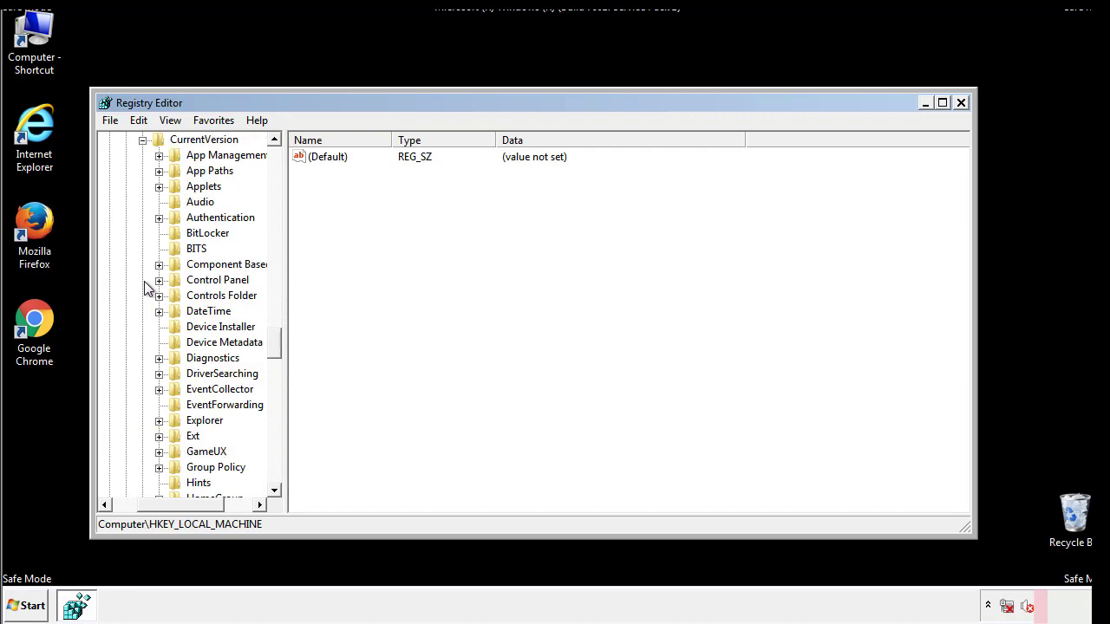
pyautogui.scroll(-3)
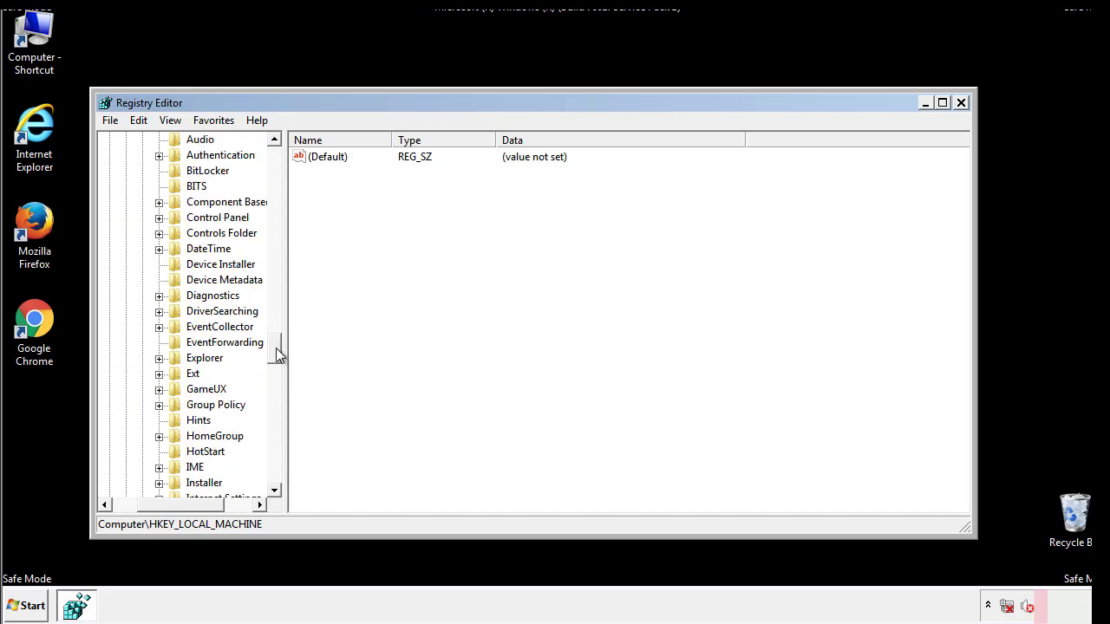
pyautogui.scroll(-3)
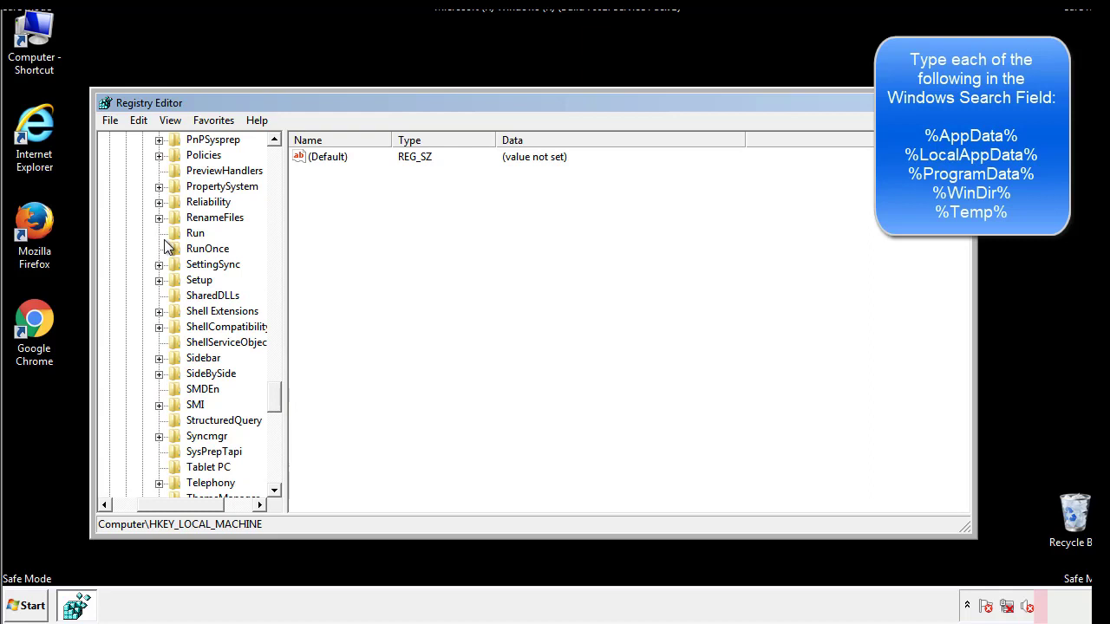
# - Delete the tappi.loc value from the HKLM CurrentVersion Run key
pyautogui.click(195, 233)
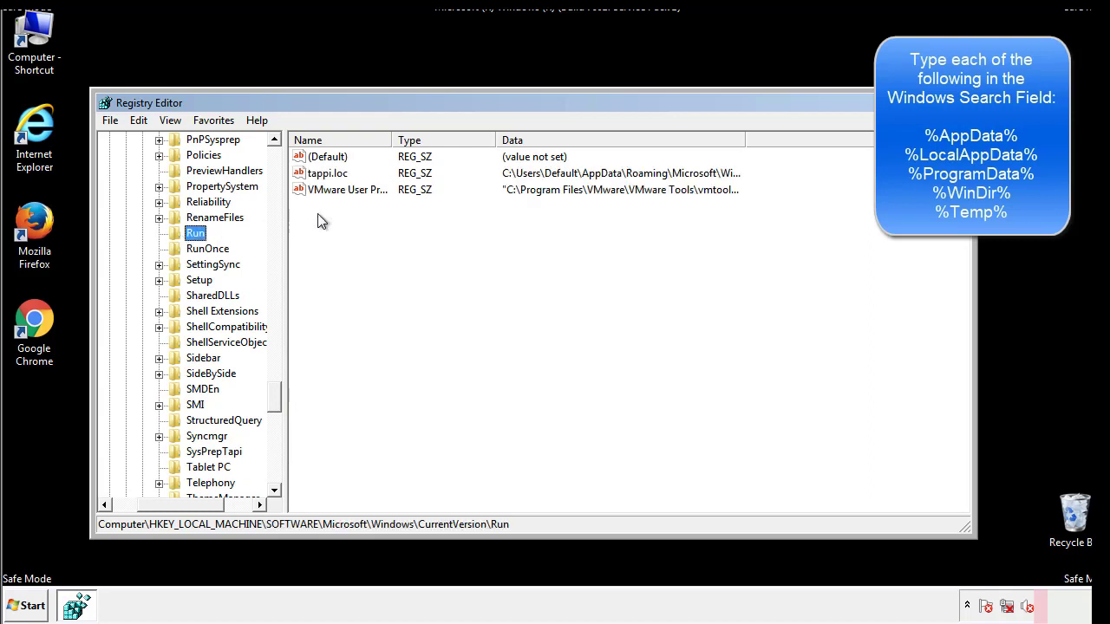
pyautogui.moveTo(716, 192)
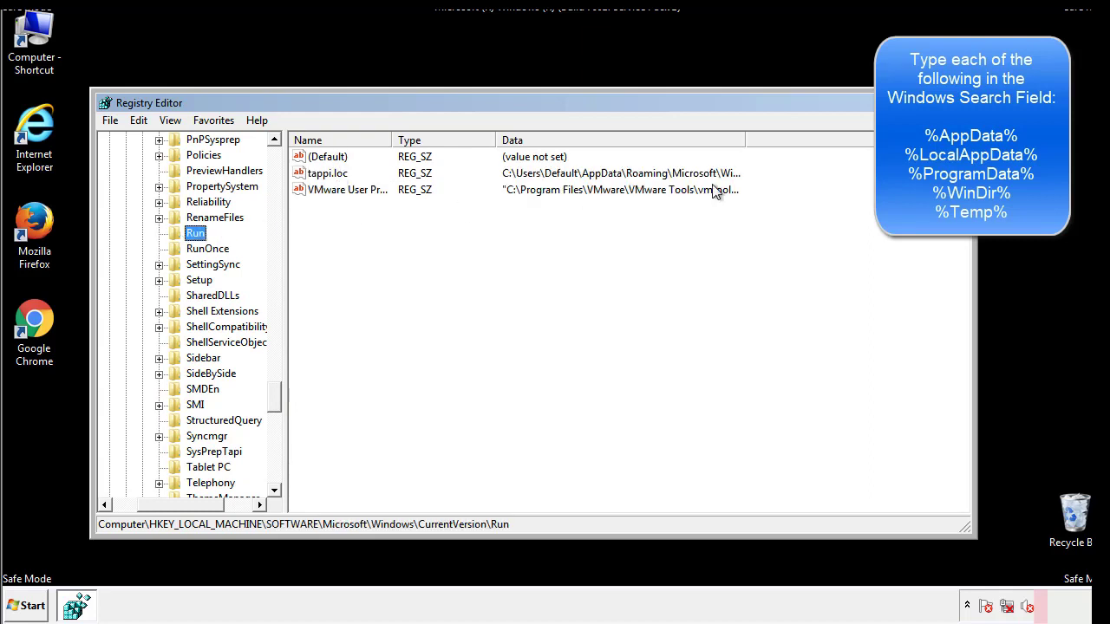
pyautogui.click(328, 173)
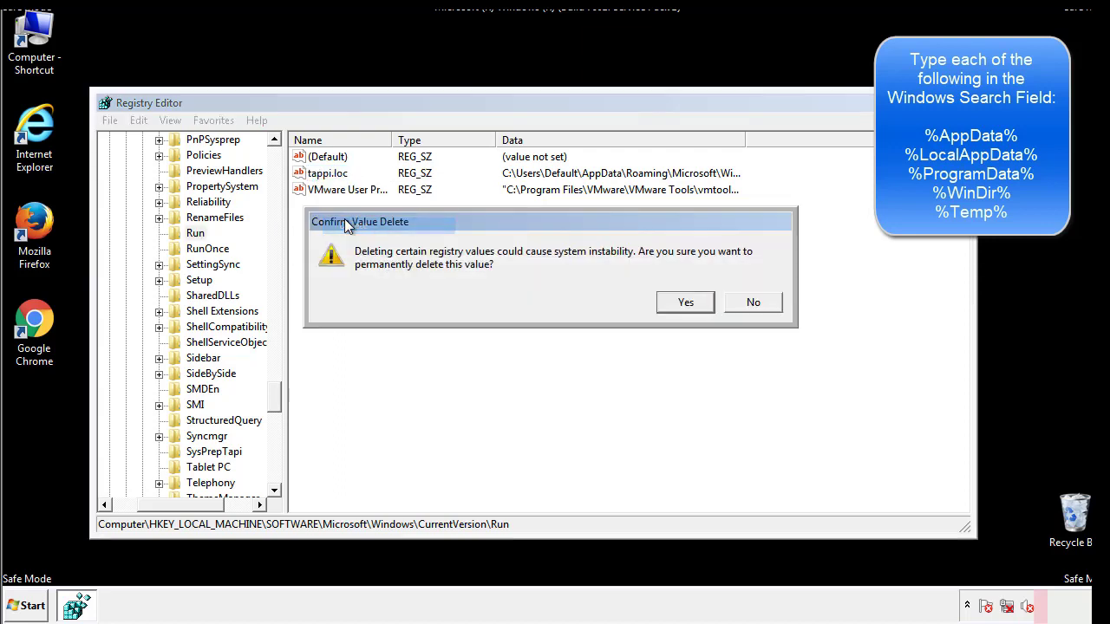
pyautogui.click(685, 302)
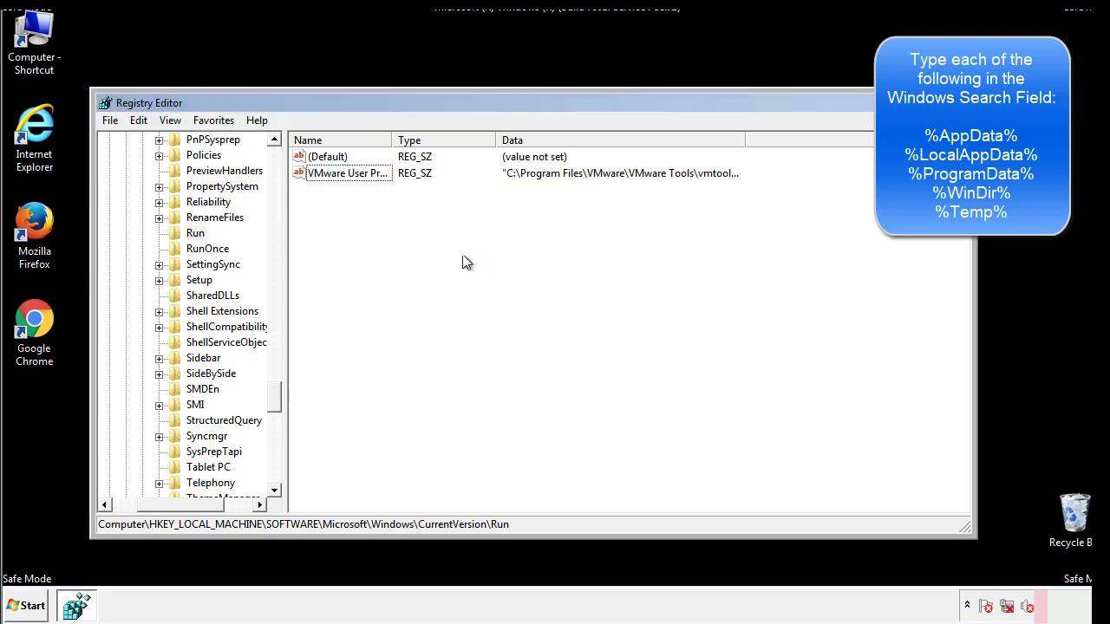
pyautogui.scroll(-3)
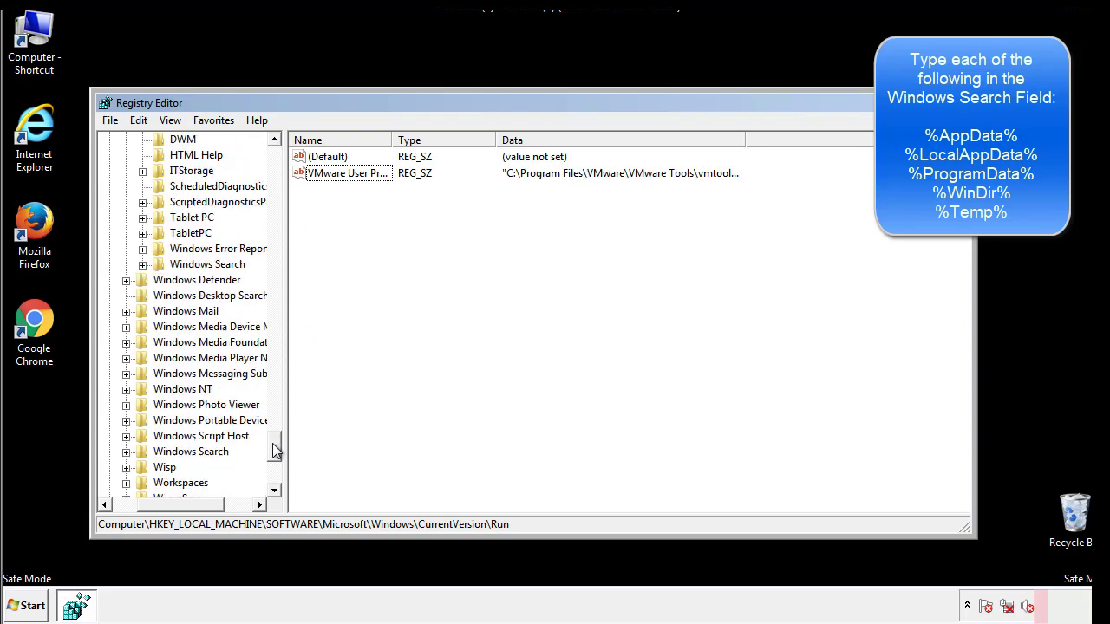
pyautogui.scroll(-3)
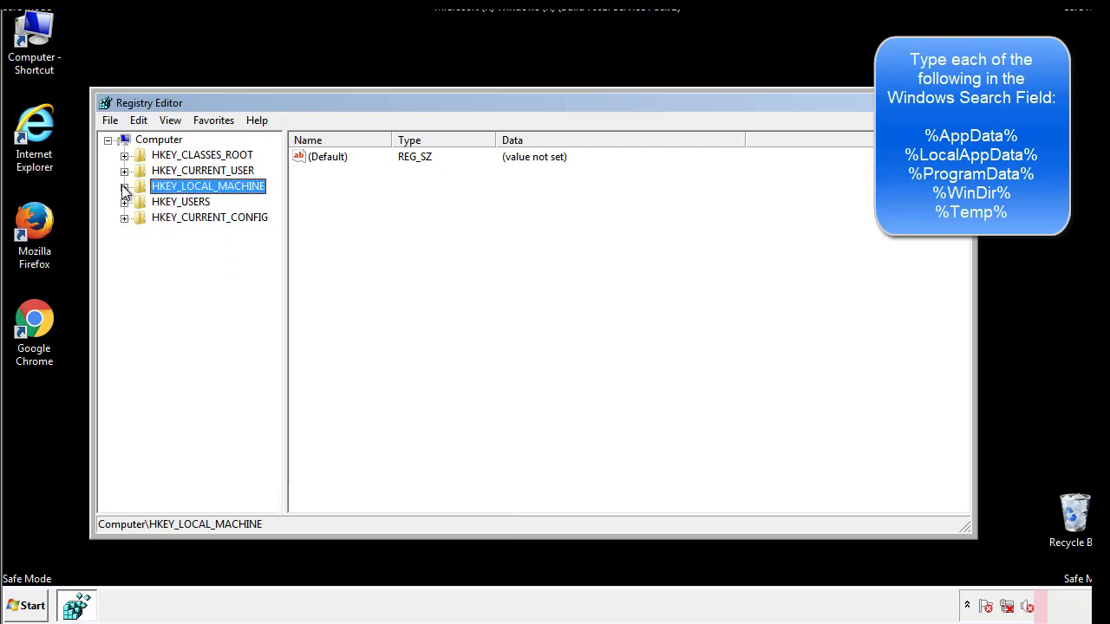
# - Inspect the HKCU CurrentVersion Run key, which holds only a DAEMON Tools Lite entry
pyautogui.click(124, 170)
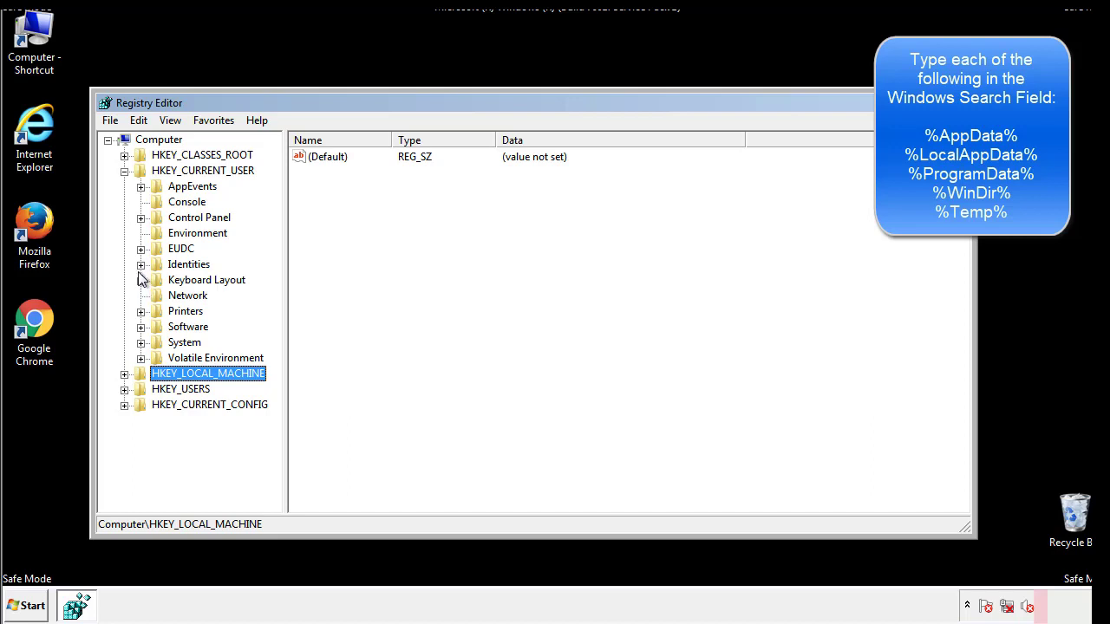
pyautogui.moveTo(142, 286)
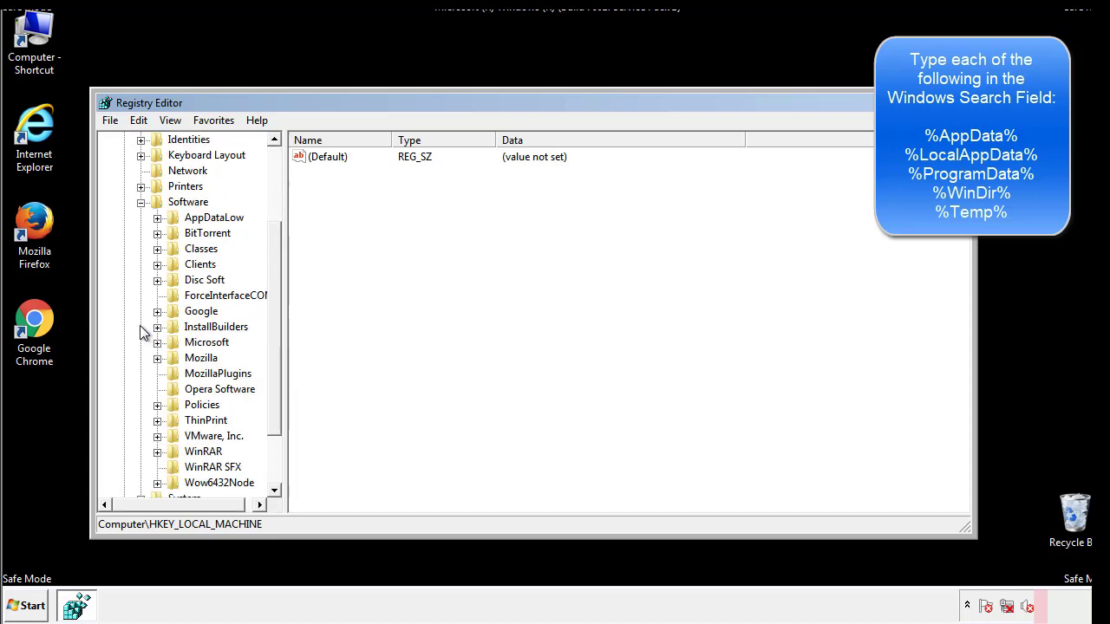
pyautogui.scroll(-3)
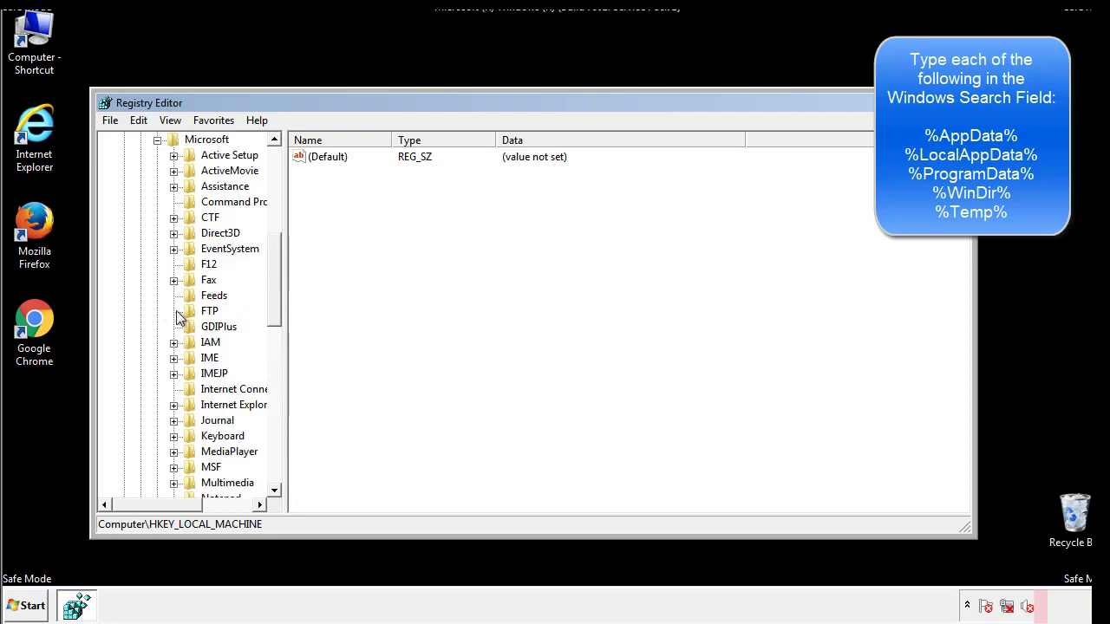
pyautogui.scroll(-3)
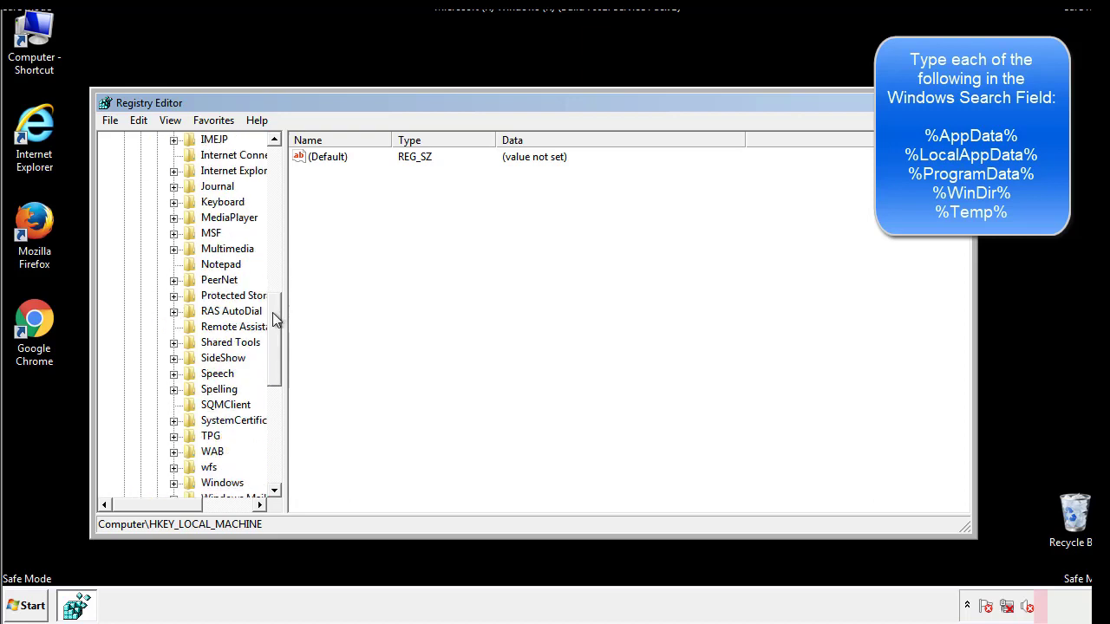
pyautogui.scroll(-3)
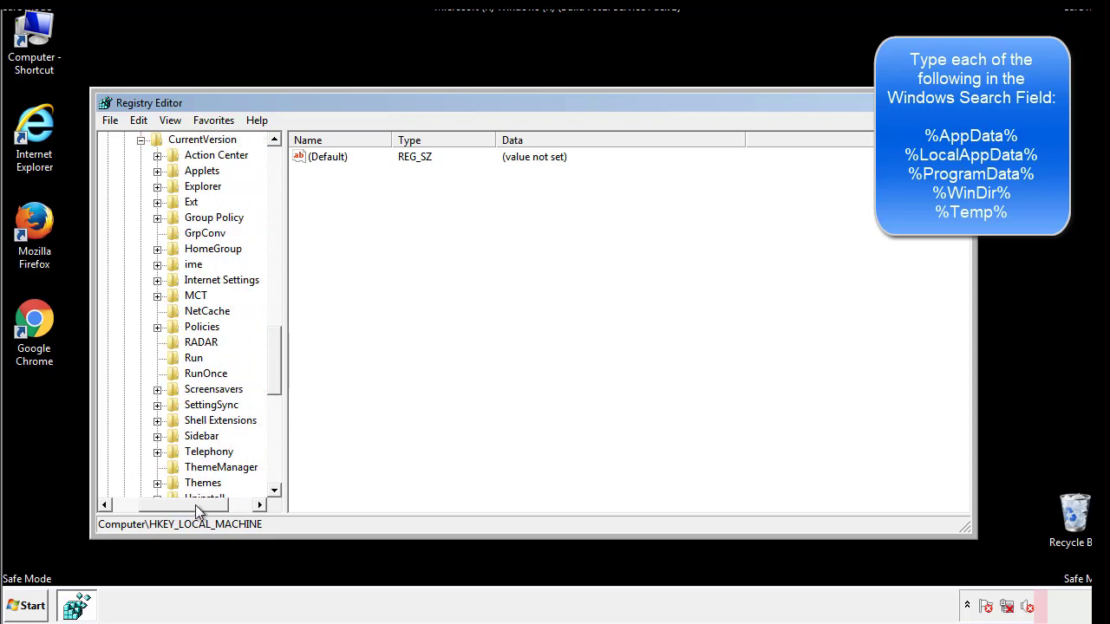
pyautogui.click(193, 357)
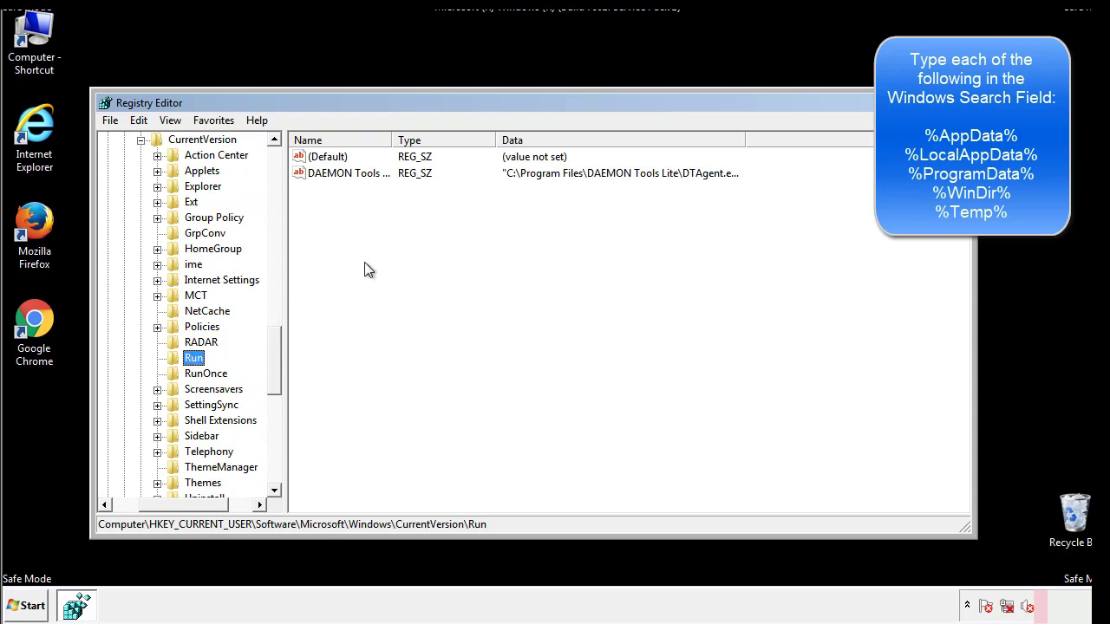
pyautogui.moveTo(360, 191)
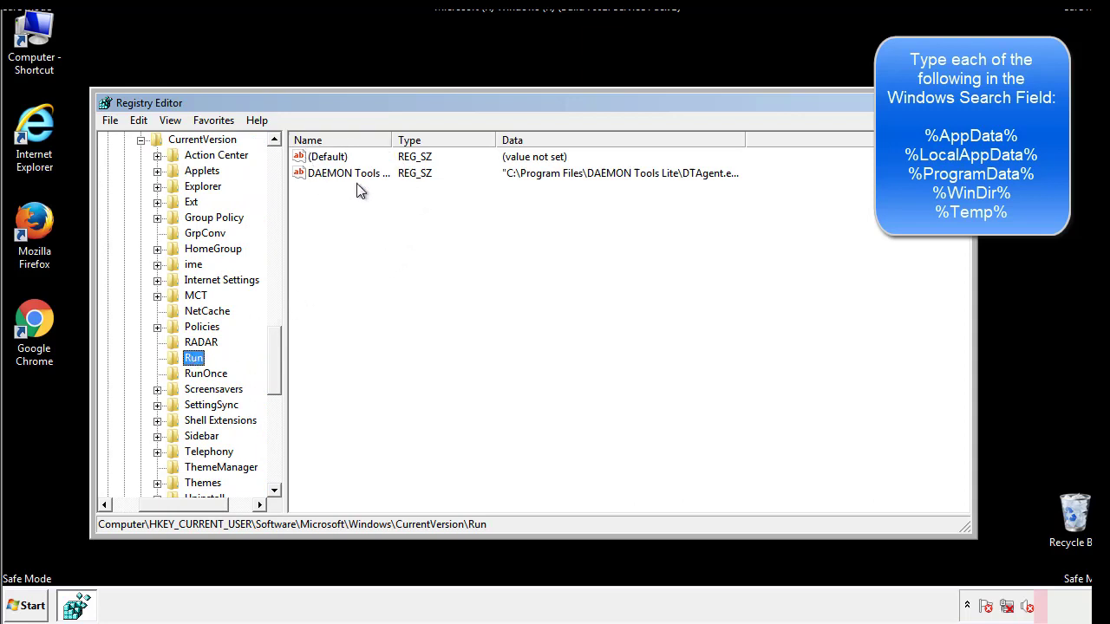
pyautogui.moveTo(474, 205)
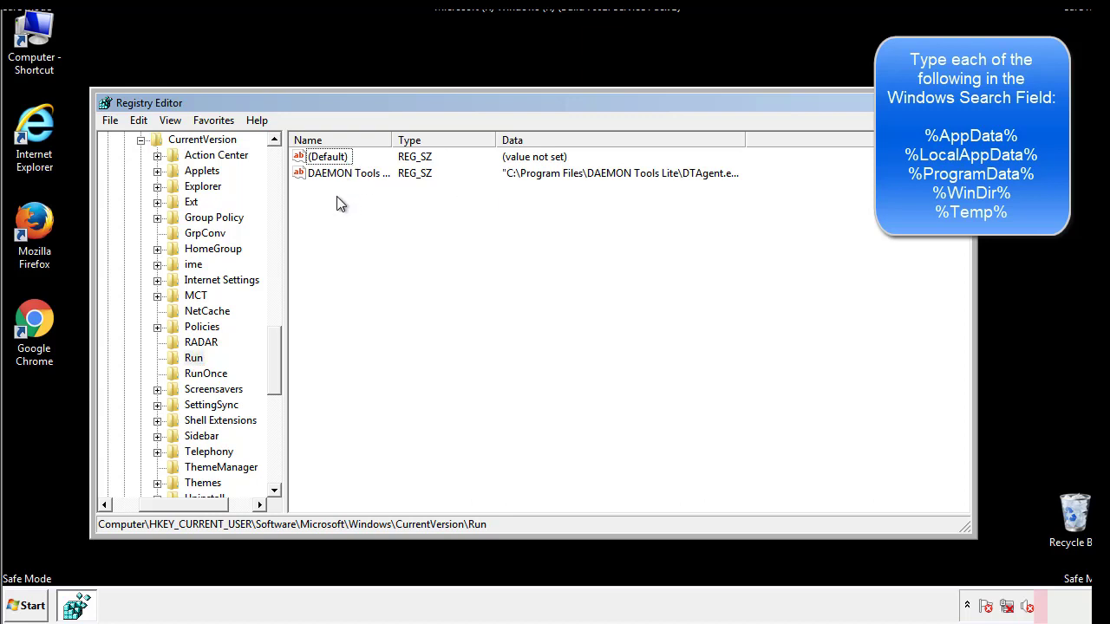
pyautogui.moveTo(402, 203)
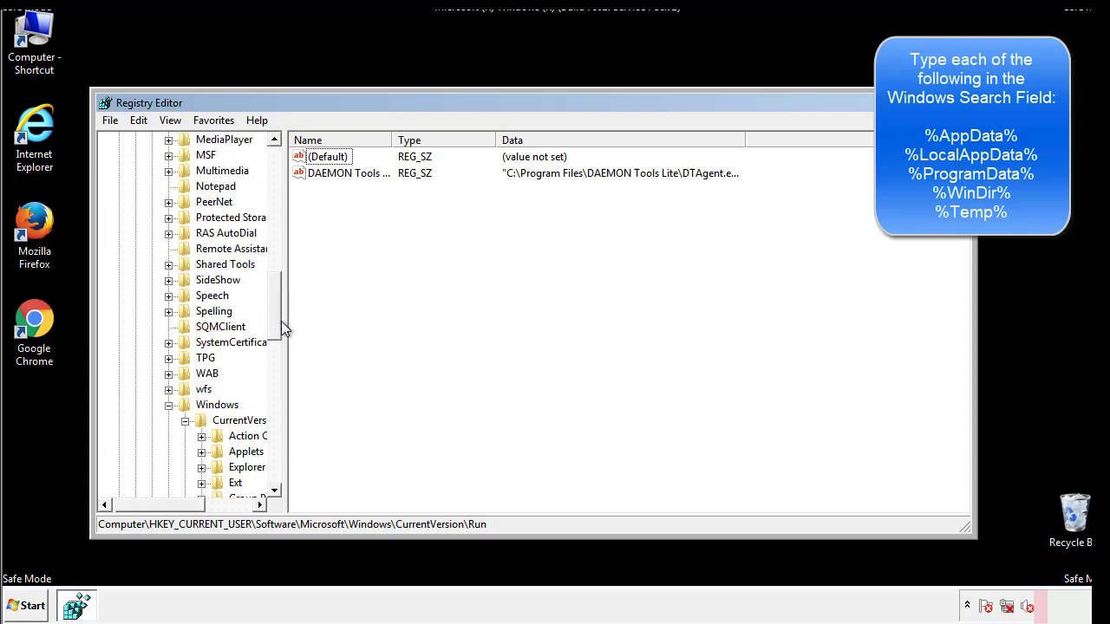
pyautogui.click(217, 404)
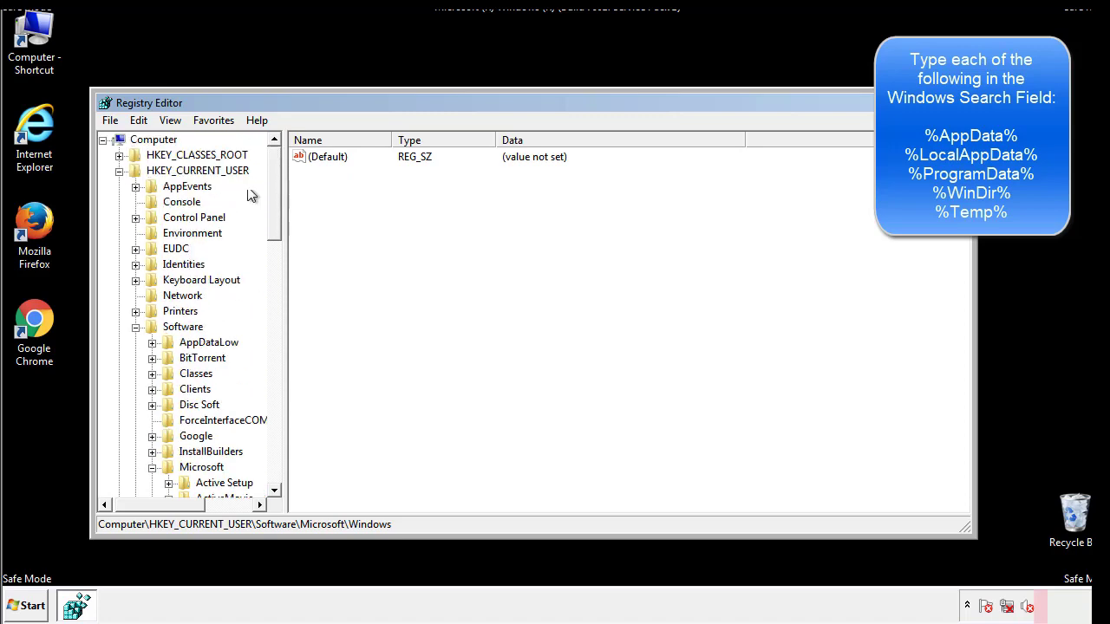
pyautogui.click(138, 120)
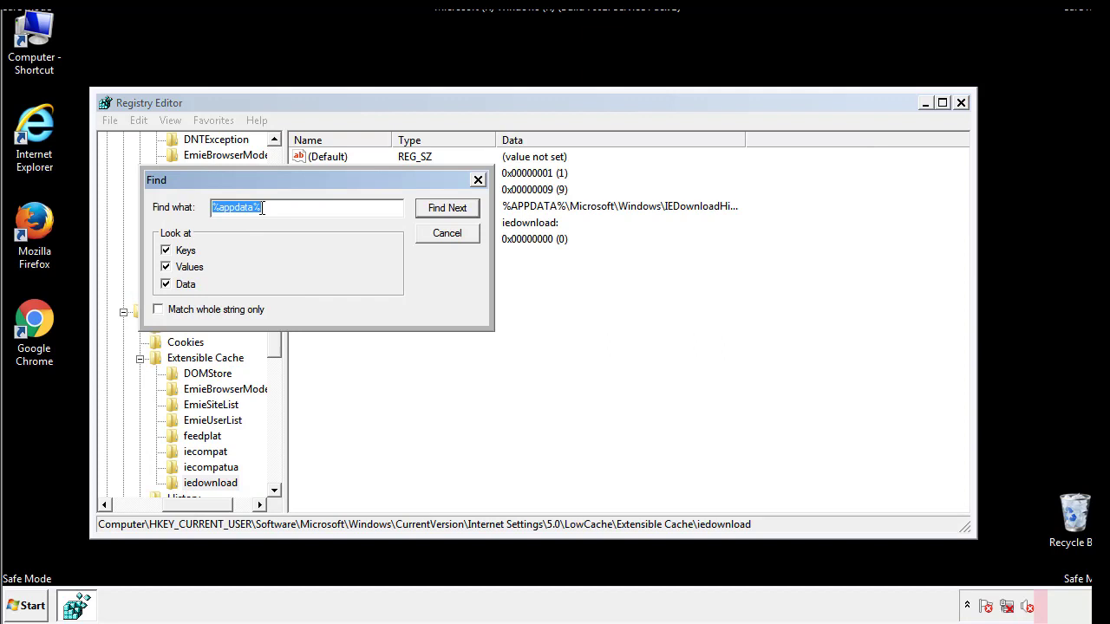
# - Find '%temp%' and delete all values in the VolumeCaches Temporary Files key
pyautogui.write('%temp%')
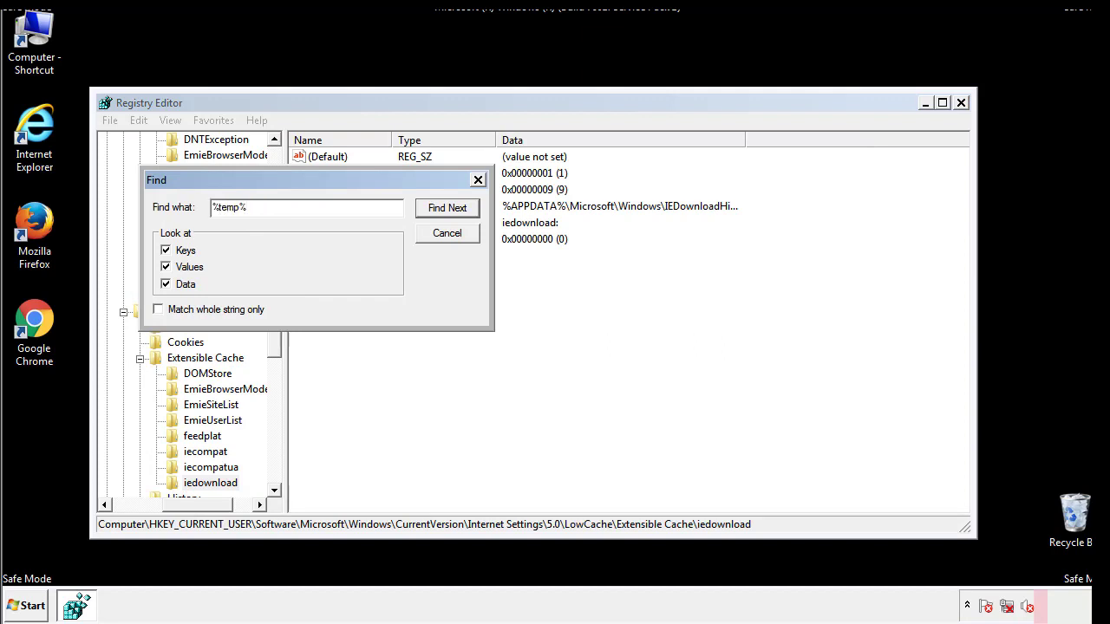
pyautogui.click(447, 207)
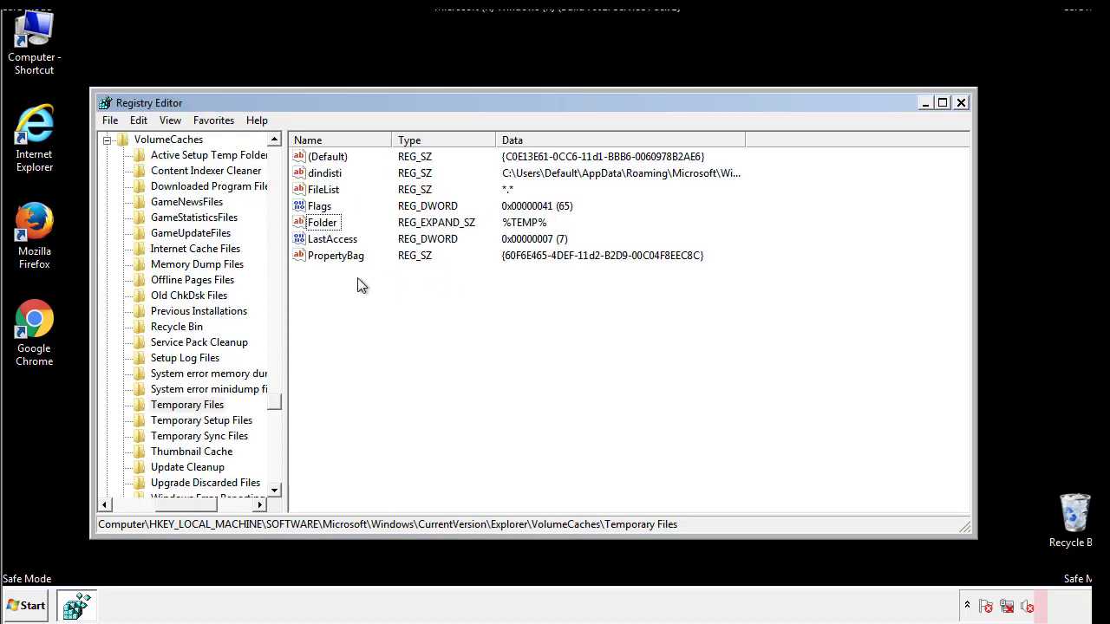
pyautogui.press('ctrl+a')
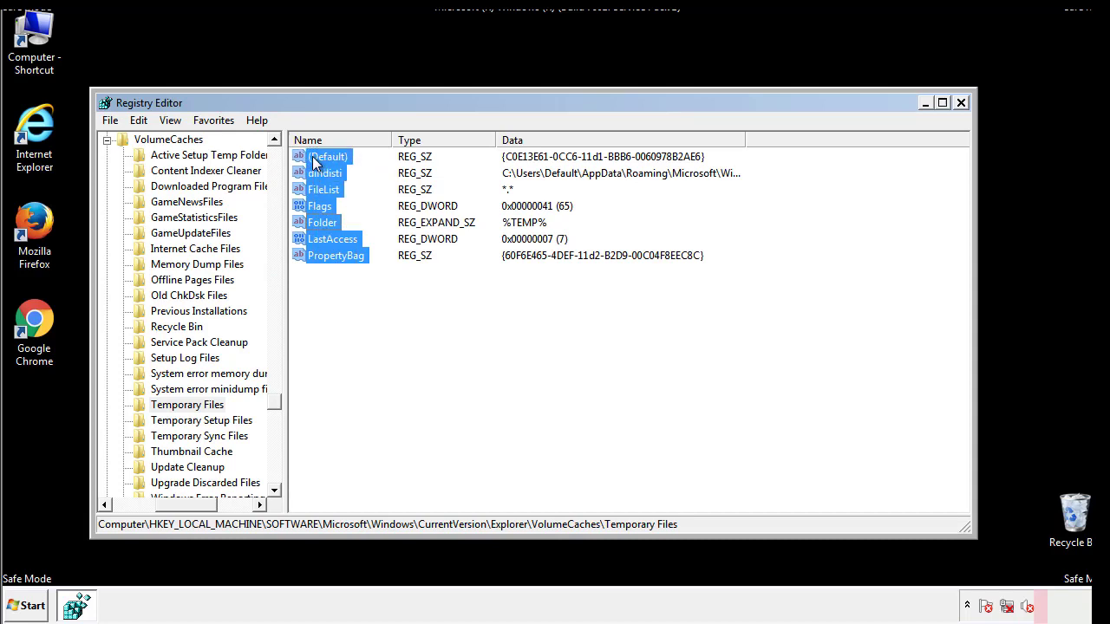
pyautogui.rightClick(328, 156)
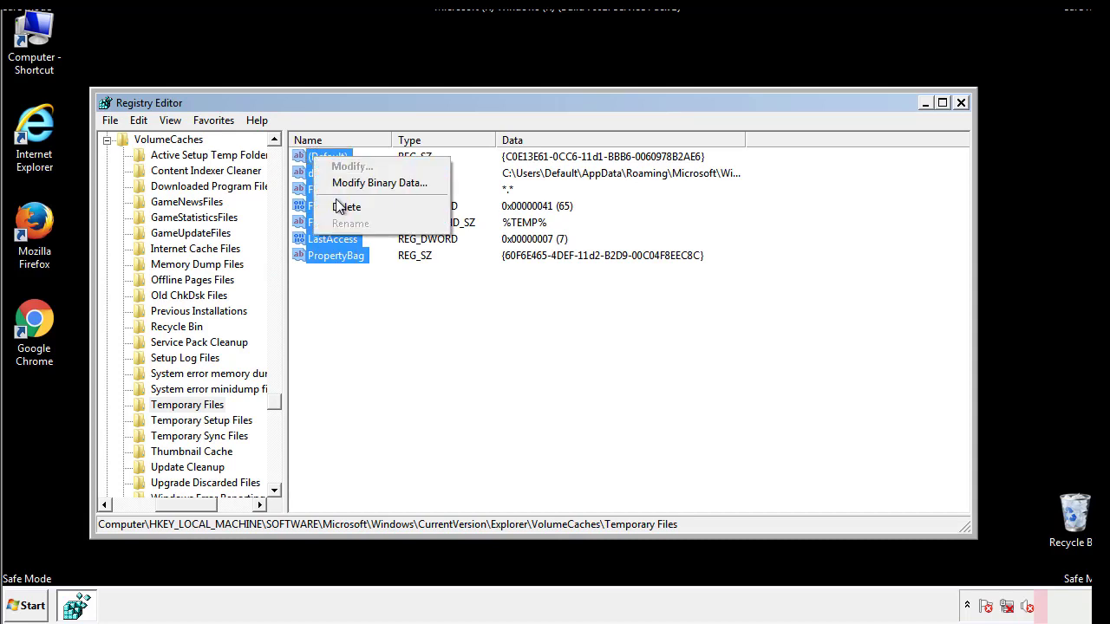
pyautogui.click(346, 207)
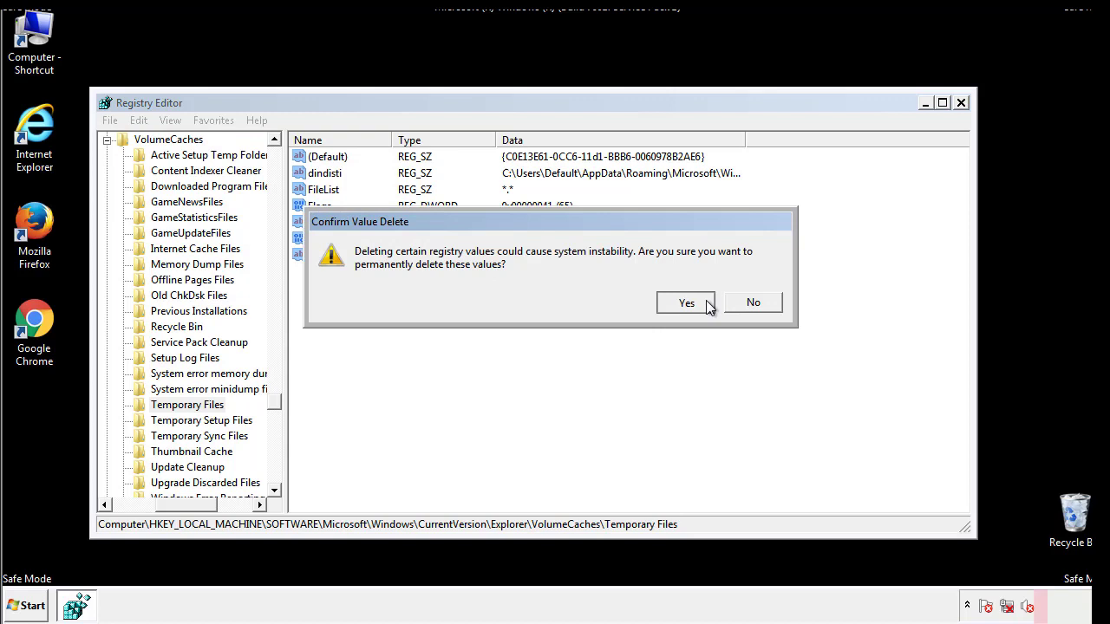
pyautogui.click(686, 303)
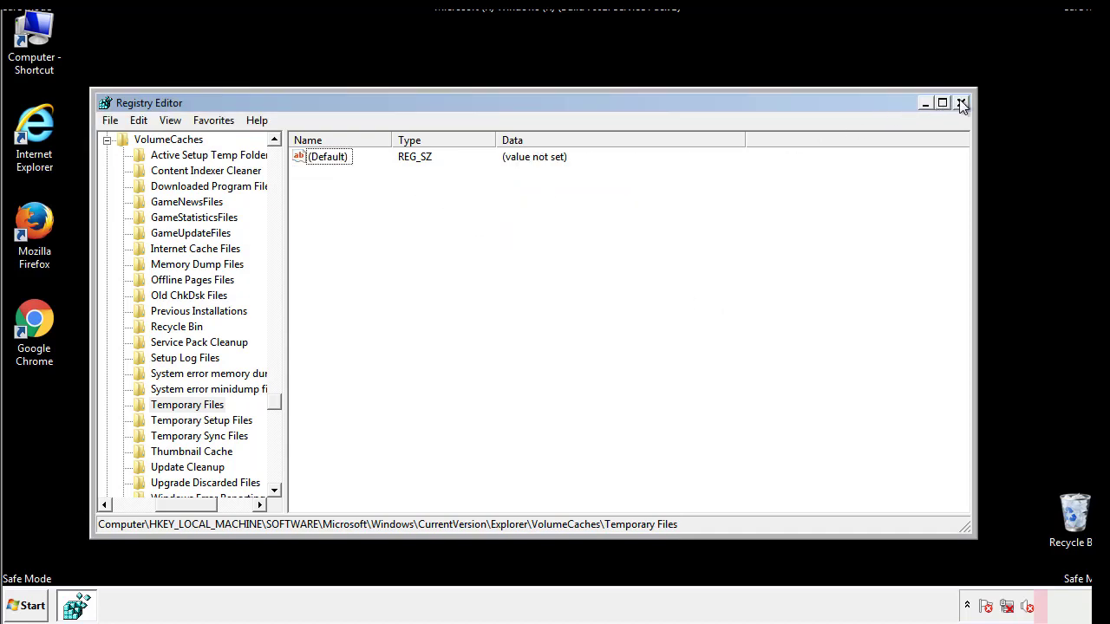
# - Close Registry Editor, untick Safe boot in msconfig's Boot tab, and restart
pyautogui.click(961, 103)
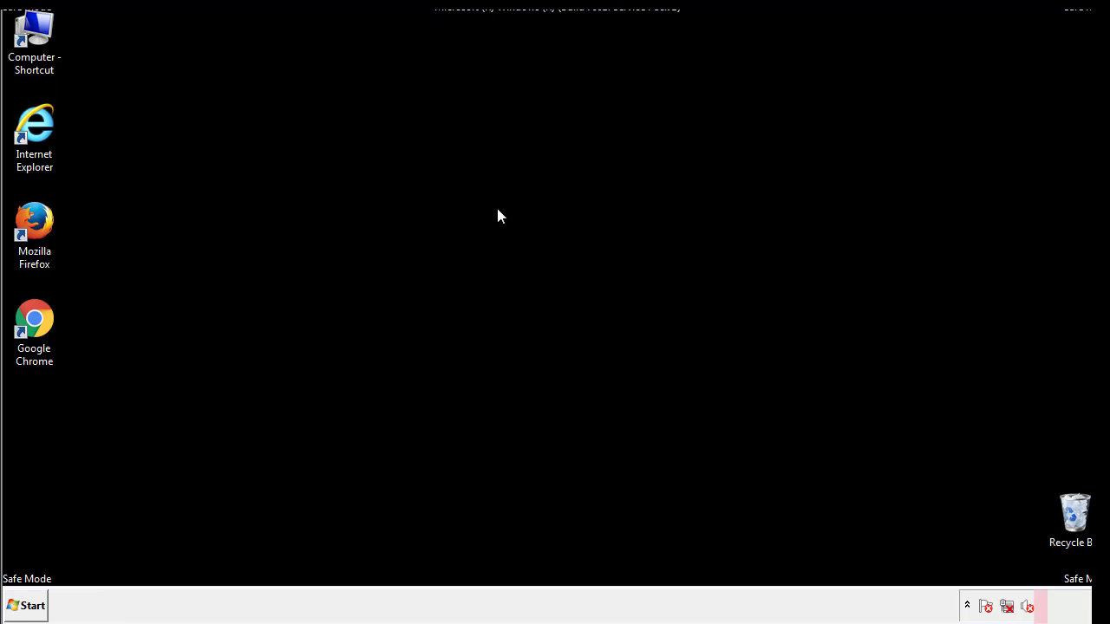
pyautogui.moveTo(45, 434)
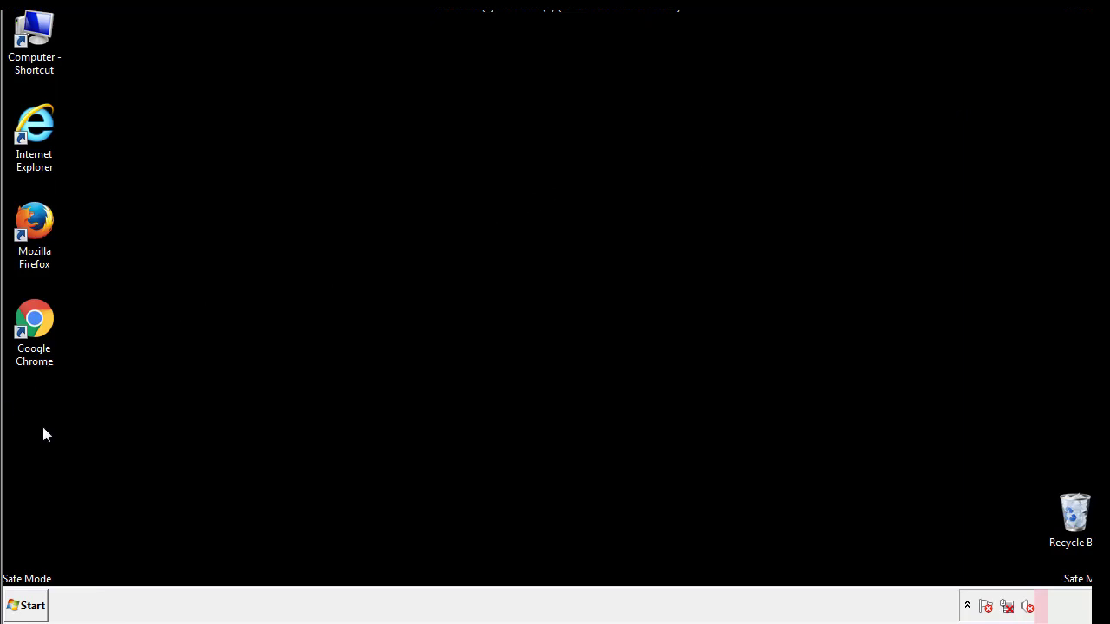
pyautogui.click(26, 606)
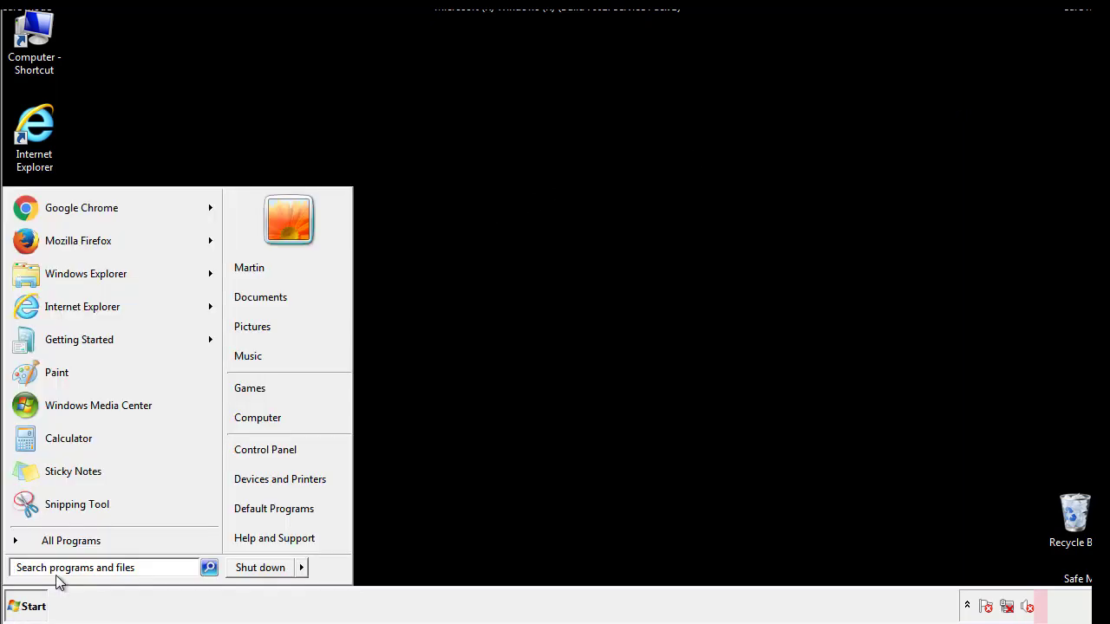
pyautogui.write('mscon')
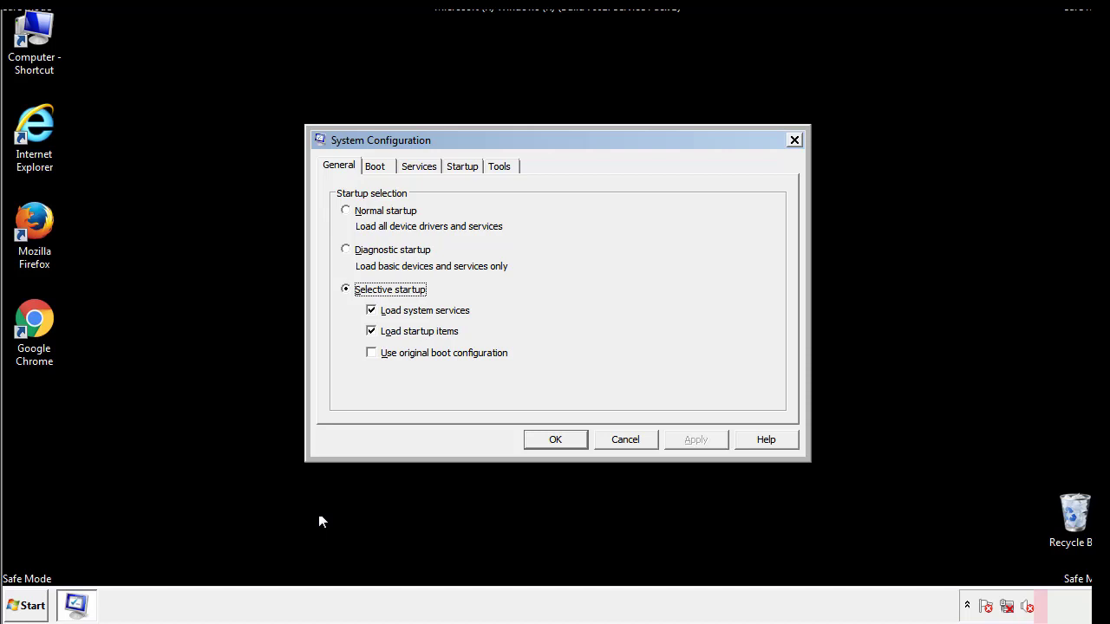
pyautogui.click(375, 165)
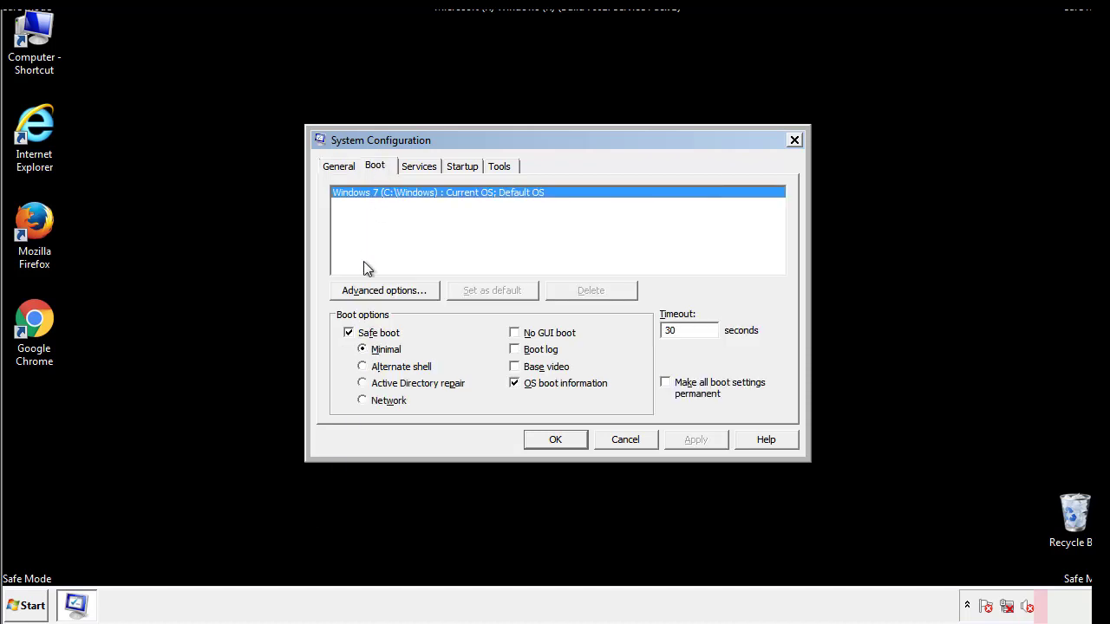
pyautogui.click(348, 332)
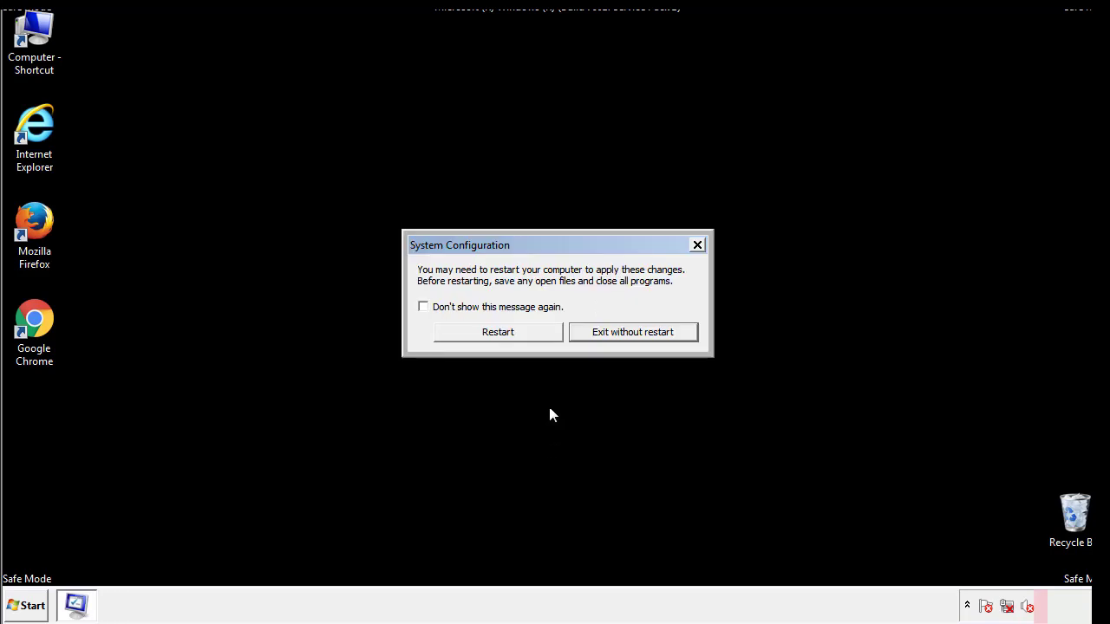
pyautogui.click(497, 331)
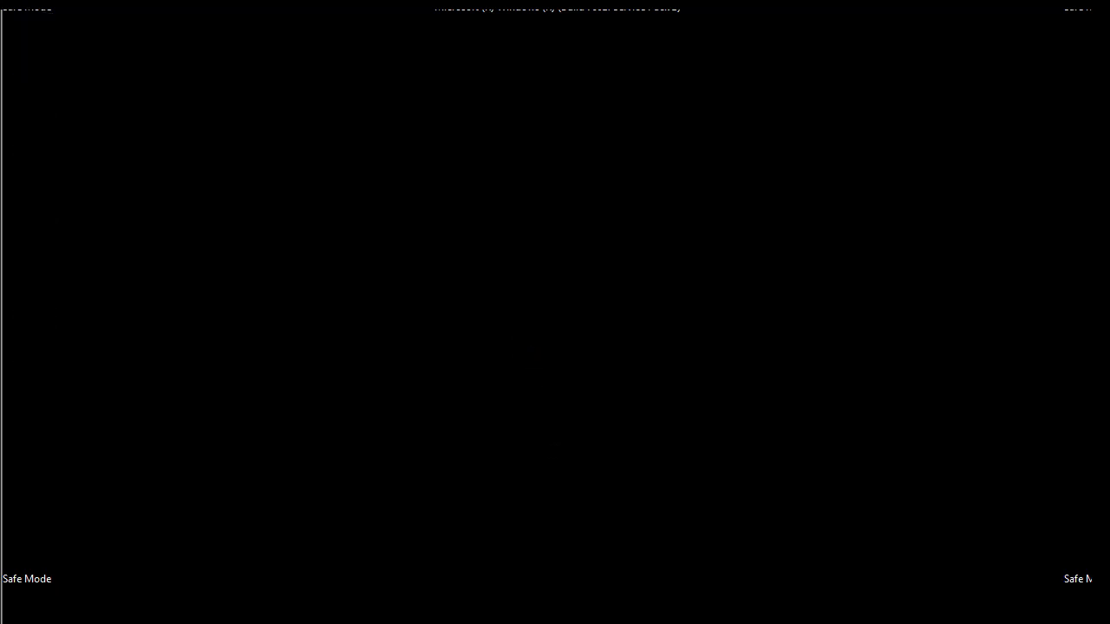